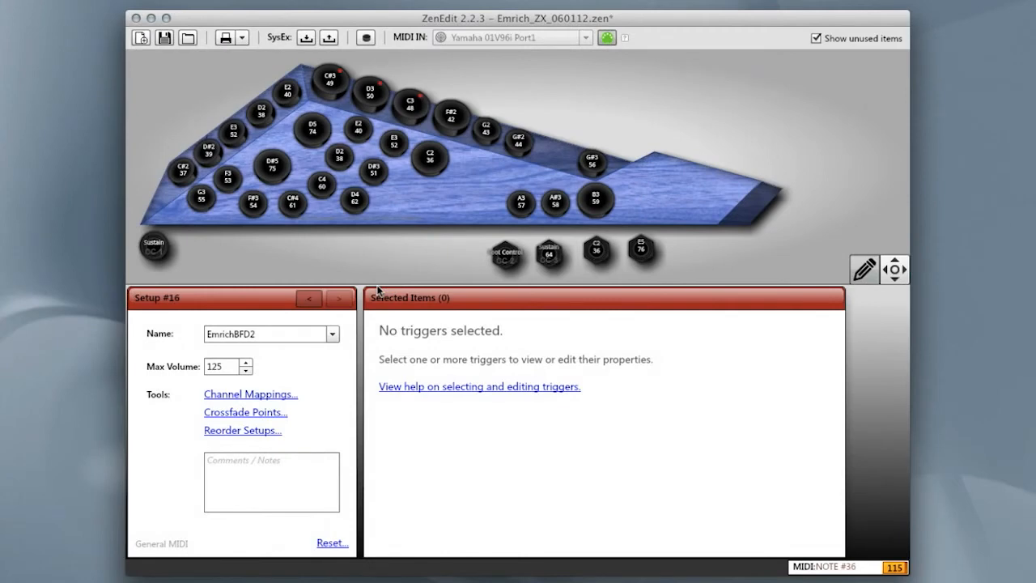
{"action": "mouse_move", "coordinate": [385, 239]}
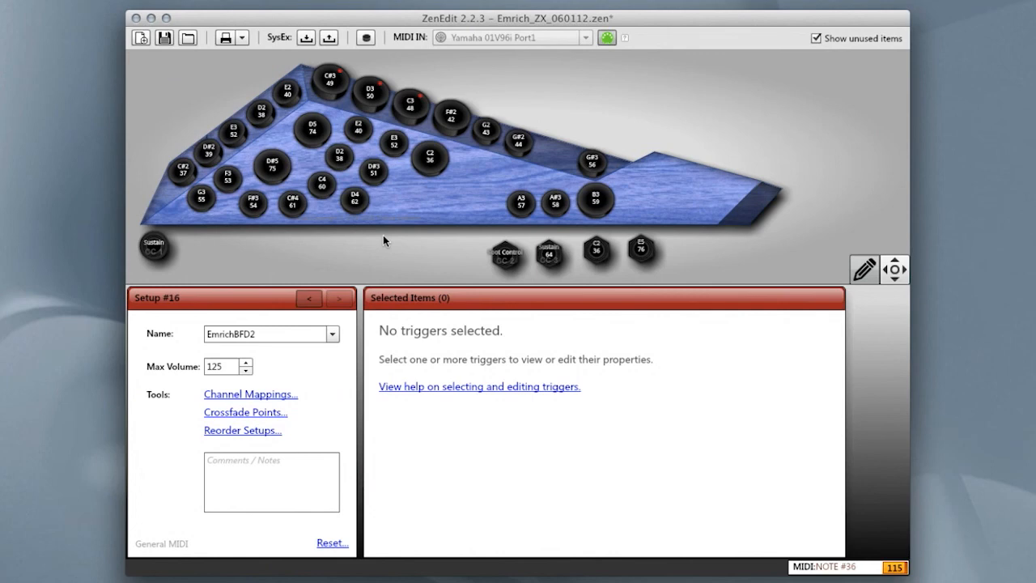
{"action": "mouse_move", "coordinate": [292, 298]}
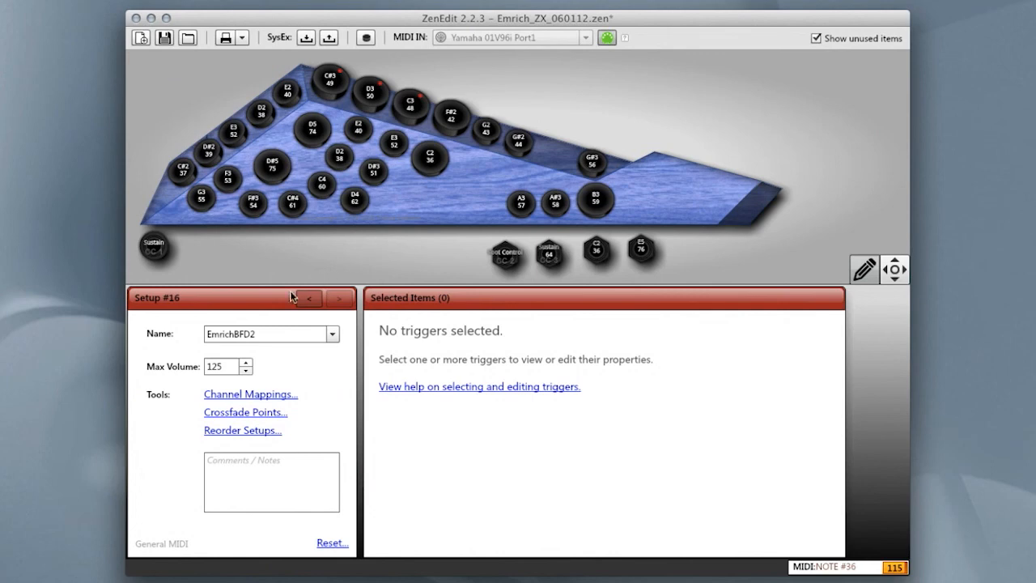
{"action": "mouse_move", "coordinate": [140, 38]}
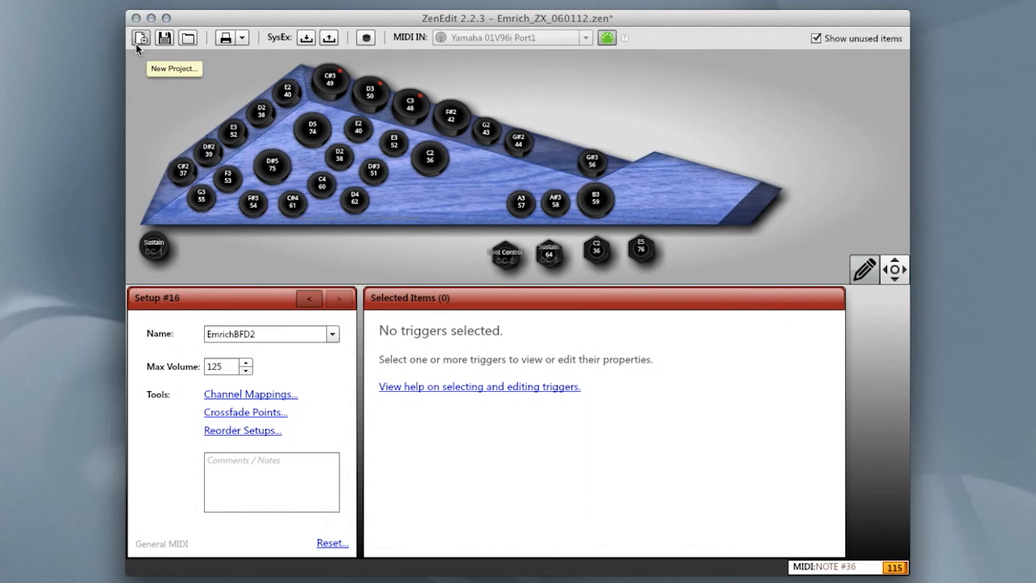
{"action": "mouse_move", "coordinate": [164, 38]}
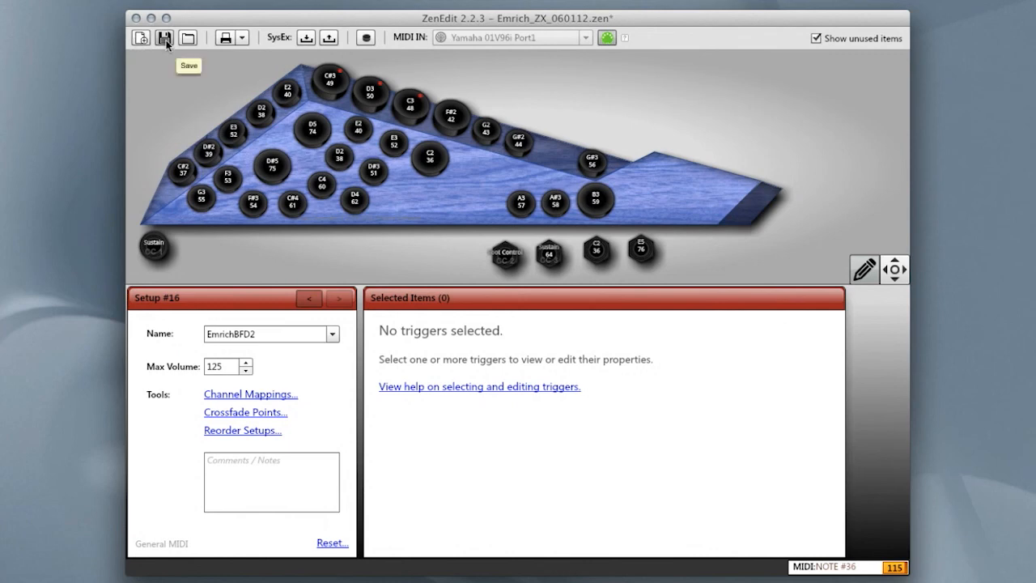
{"action": "mouse_move", "coordinate": [225, 37]}
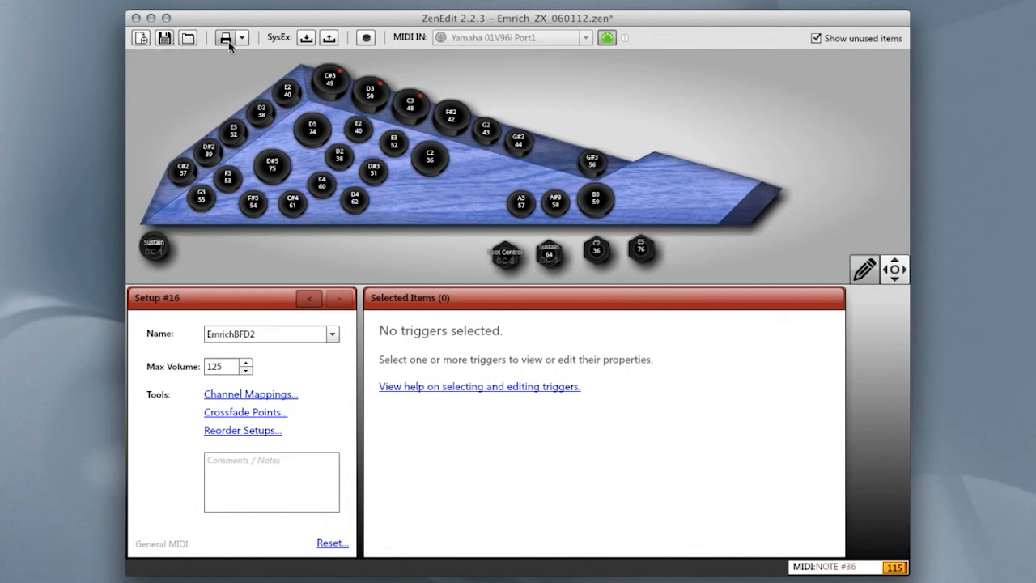
{"action": "mouse_move", "coordinate": [225, 37]}
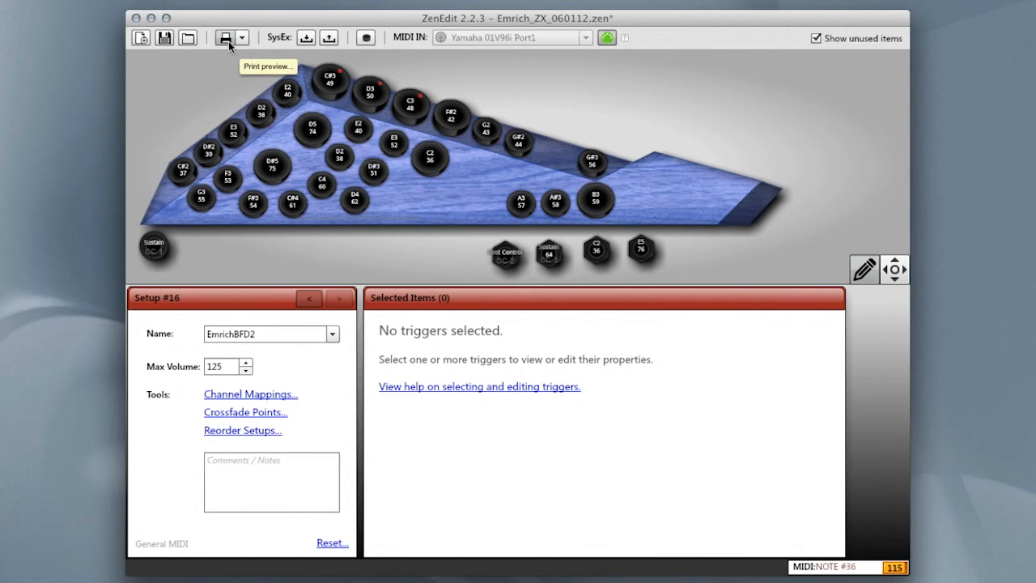
{"action": "mouse_move", "coordinate": [306, 37]}
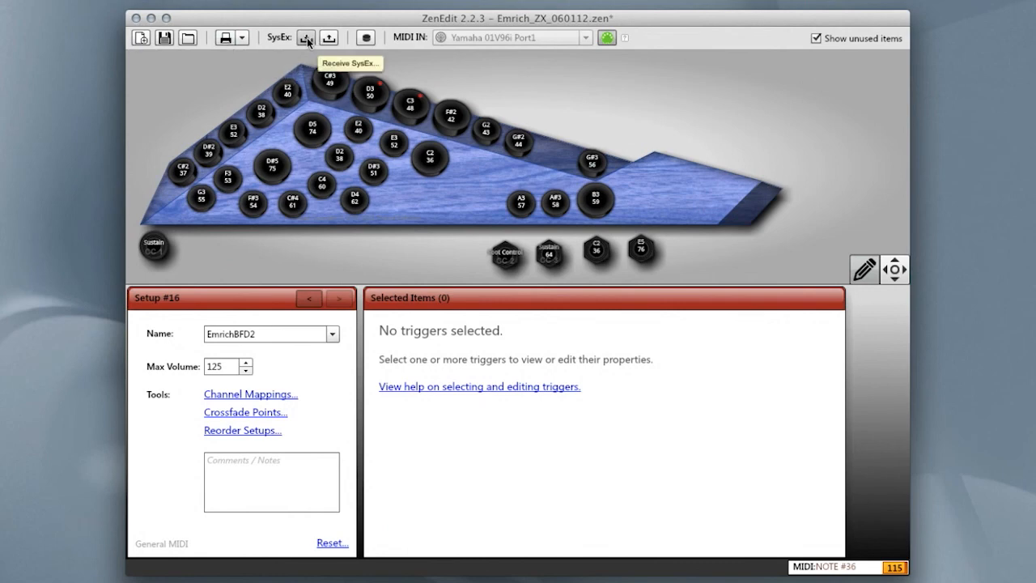
{"action": "mouse_move", "coordinate": [329, 37]}
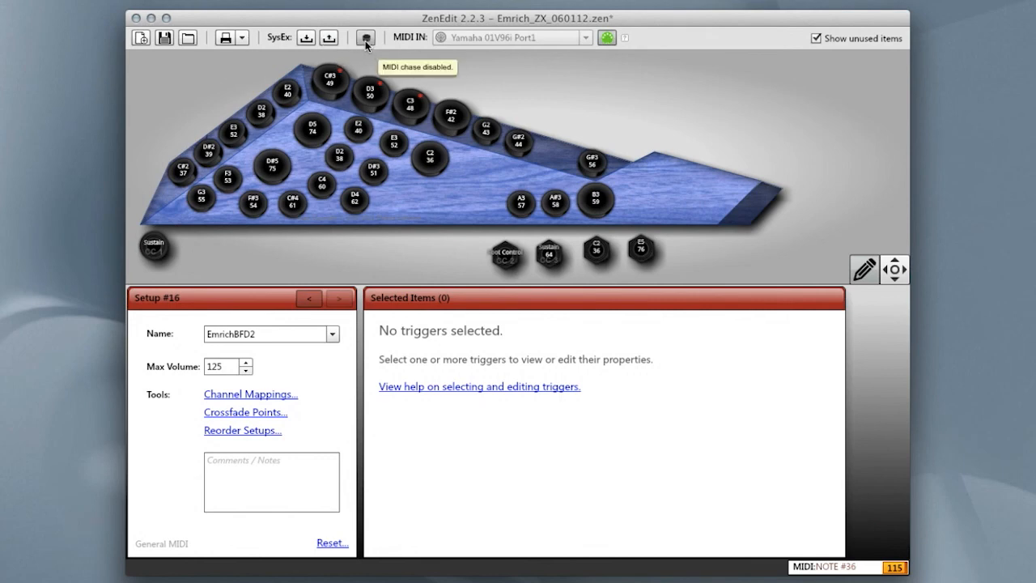
{"action": "mouse_move", "coordinate": [371, 58]}
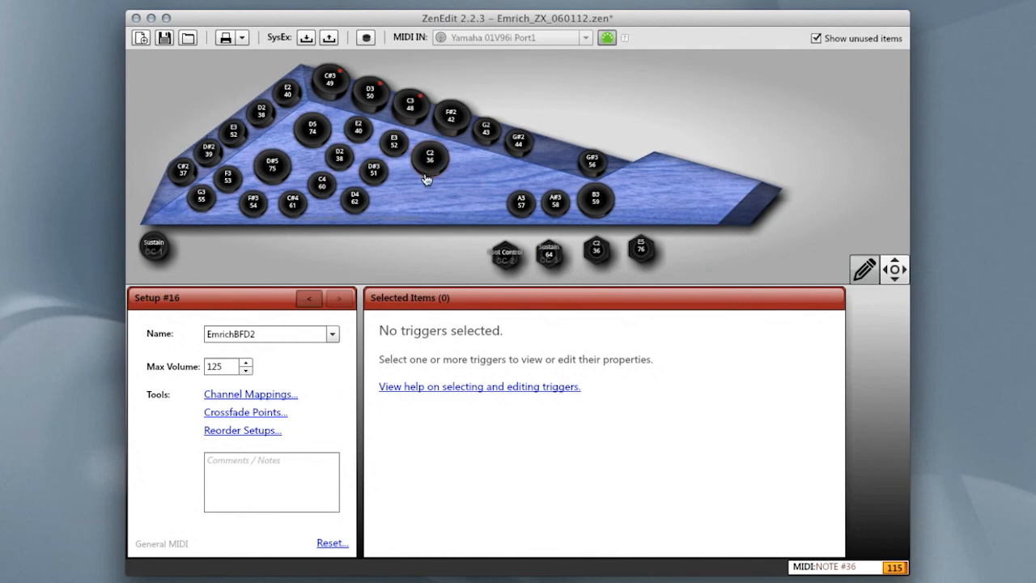
{"action": "mouse_move", "coordinate": [446, 42]}
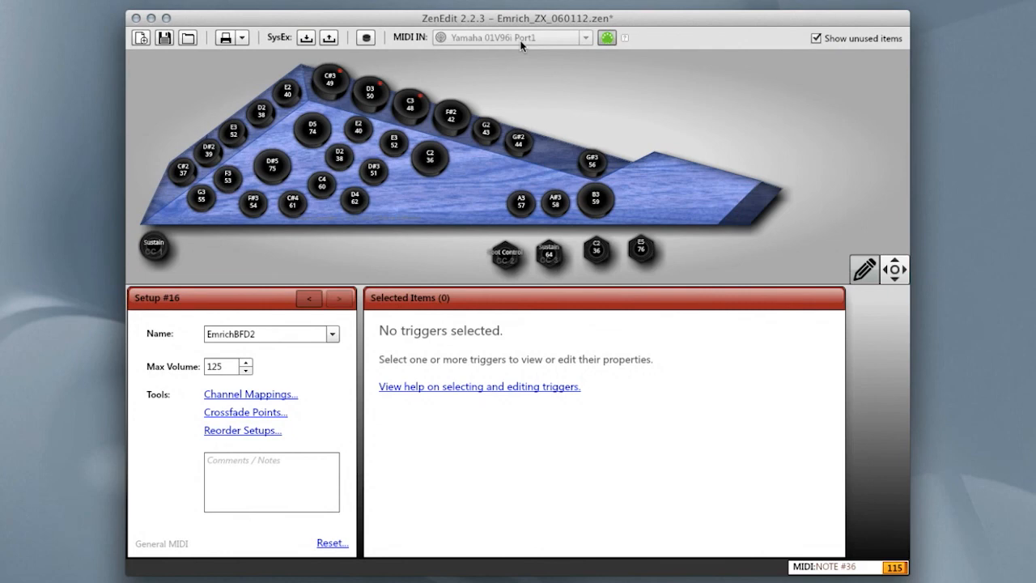
{"action": "mouse_move", "coordinate": [587, 42]}
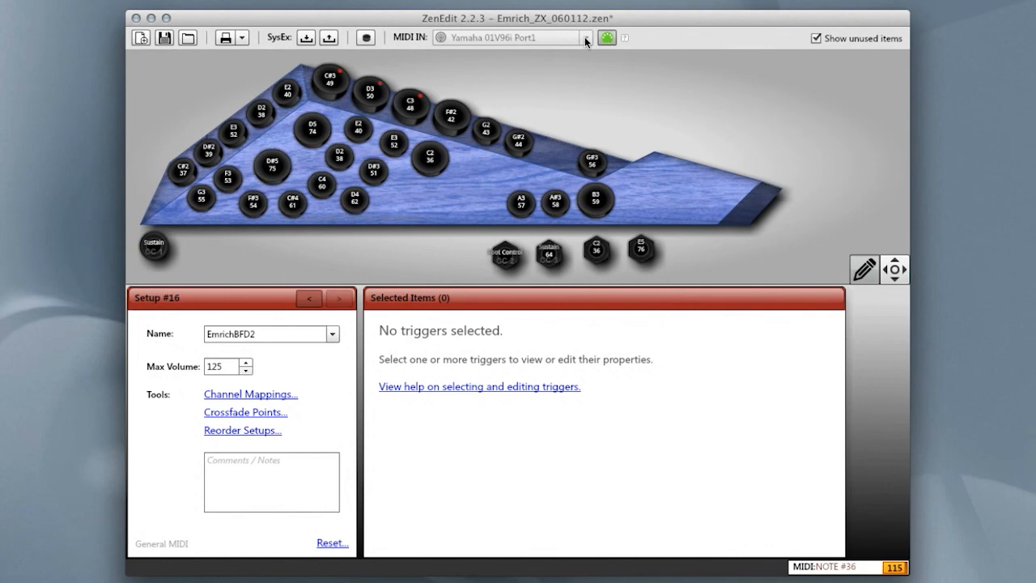
{"action": "mouse_move", "coordinate": [453, 54]}
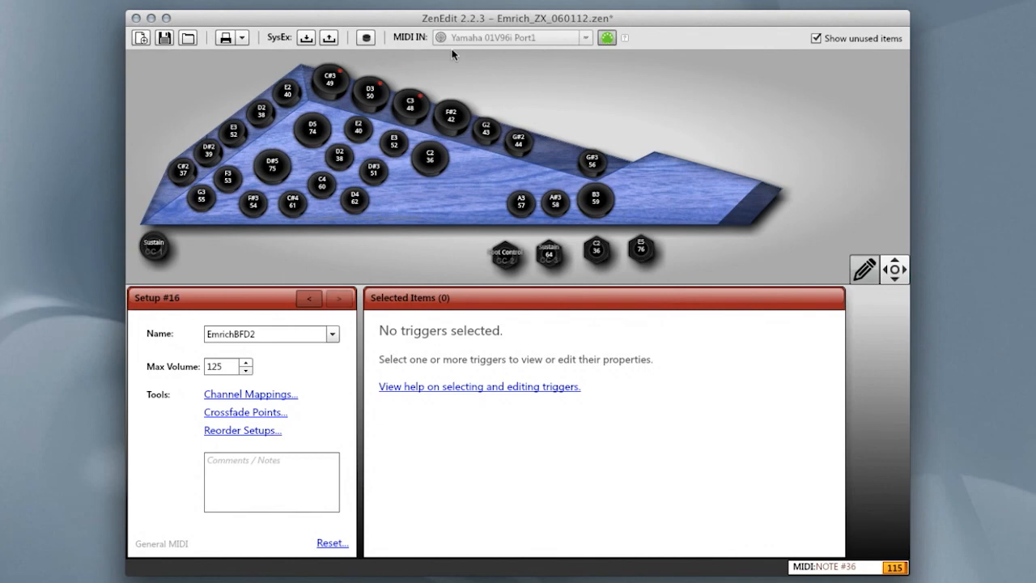
{"action": "mouse_move", "coordinate": [495, 47]}
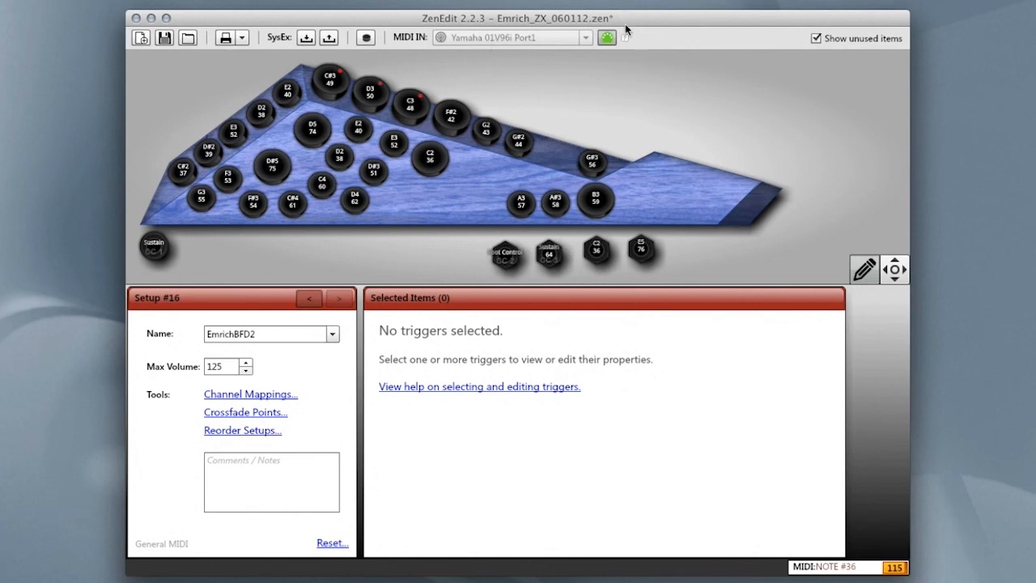
{"action": "mouse_move", "coordinate": [607, 38]}
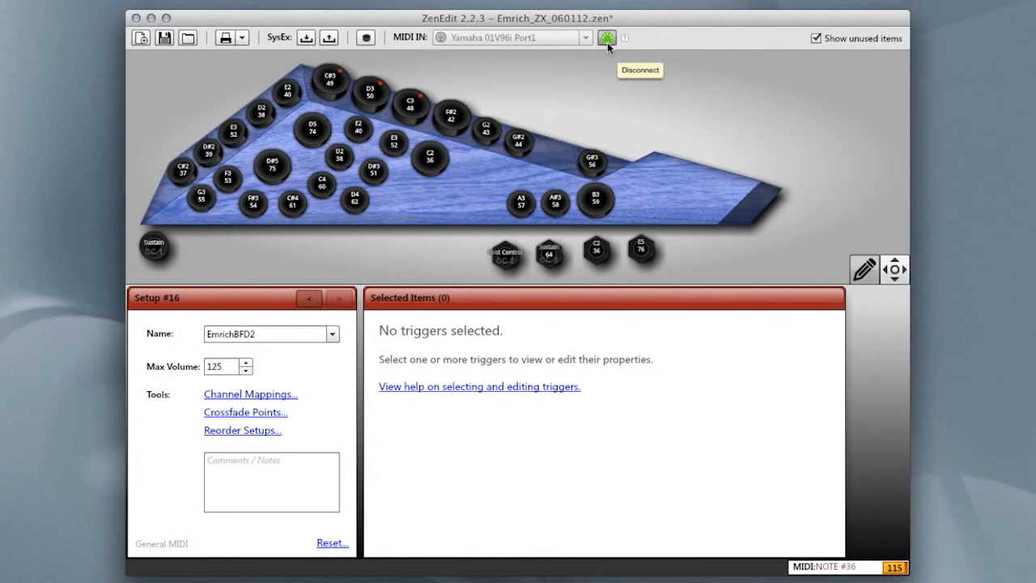
{"action": "mouse_move", "coordinate": [604, 63]}
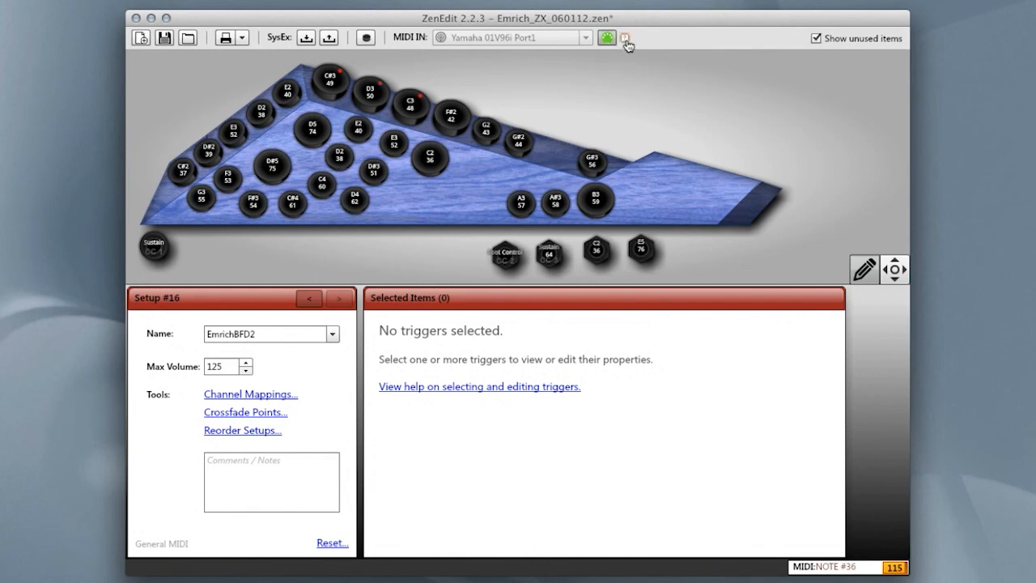
{"action": "mouse_move", "coordinate": [625, 37]}
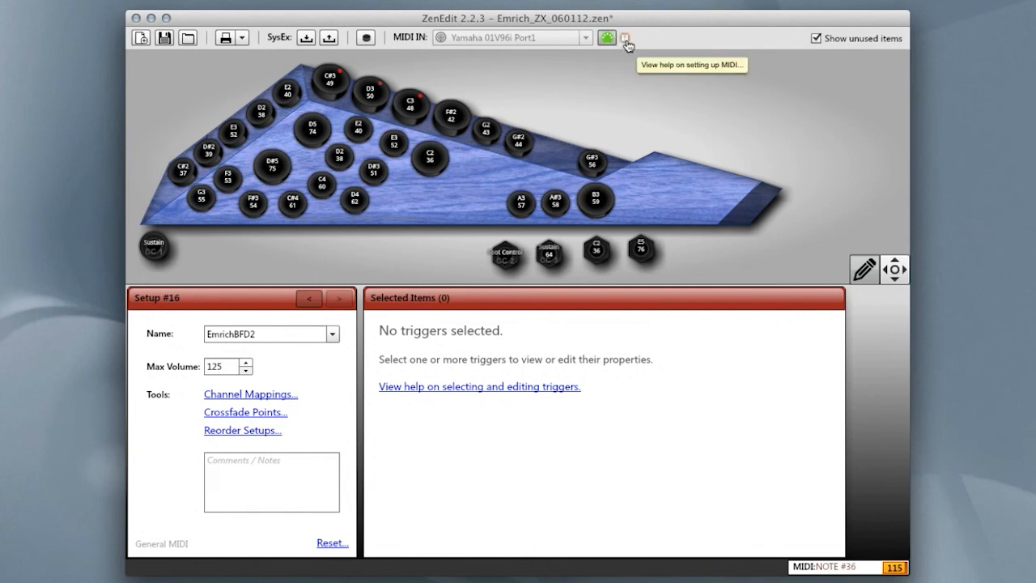
{"action": "mouse_move", "coordinate": [656, 88]}
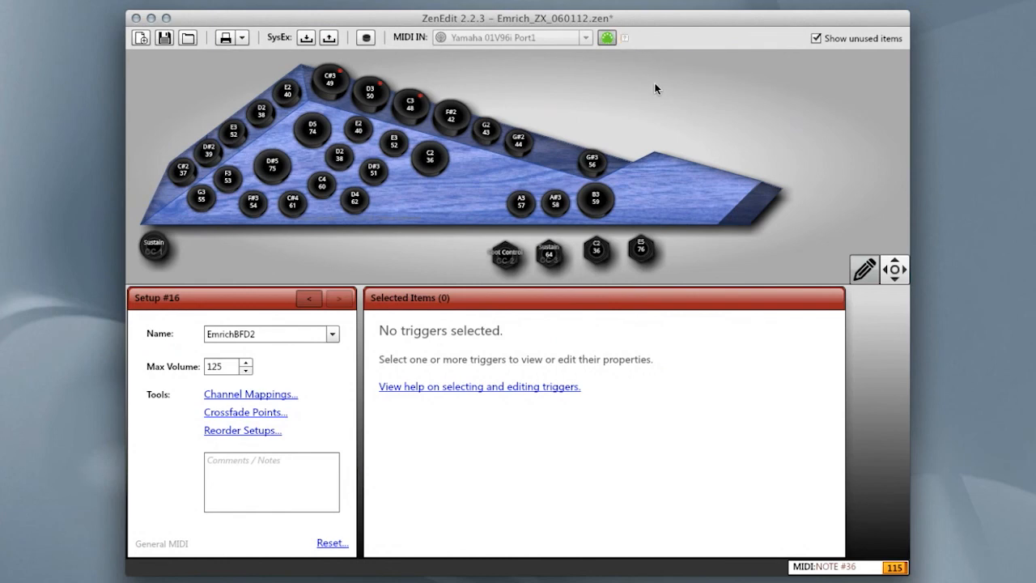
{"action": "mouse_move", "coordinate": [261, 302]}
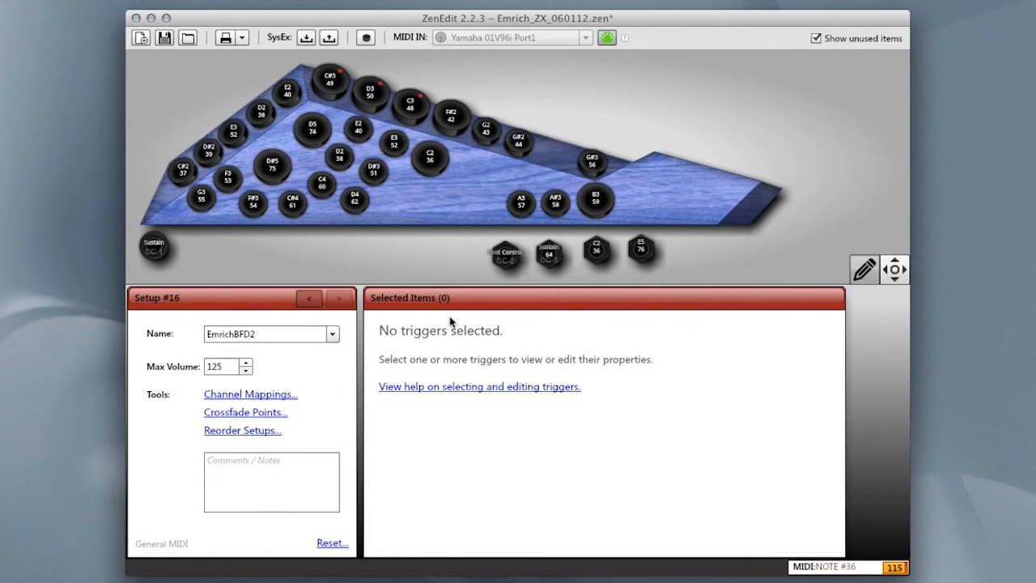
{"action": "mouse_move", "coordinate": [450, 320]}
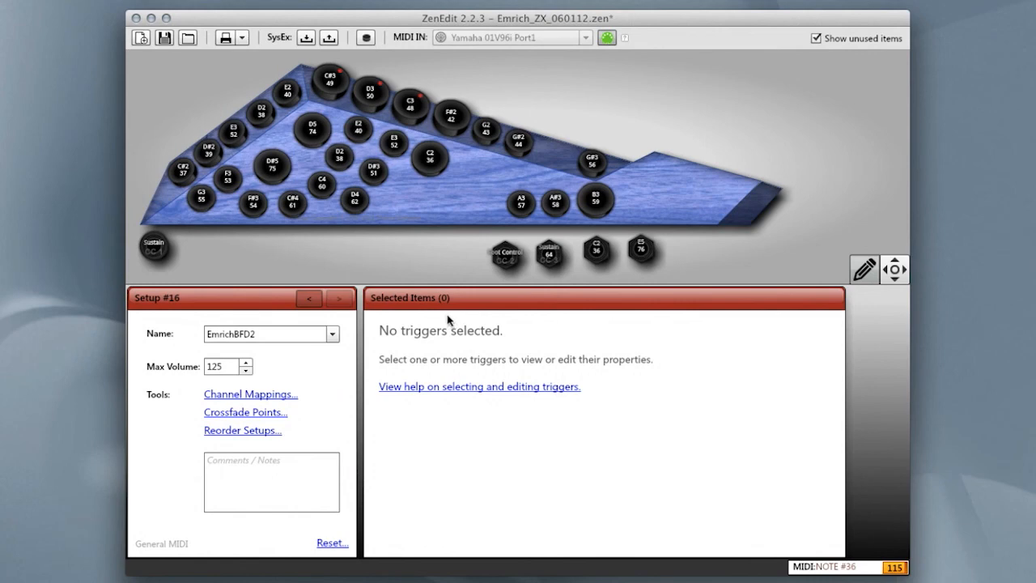
{"action": "mouse_move", "coordinate": [168, 301]}
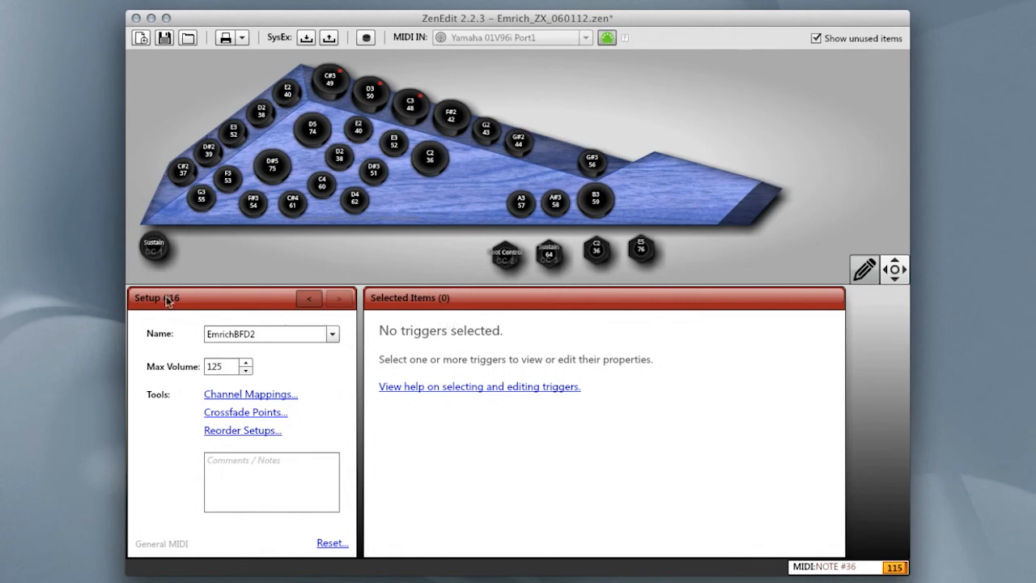
{"action": "mouse_move", "coordinate": [352, 349]}
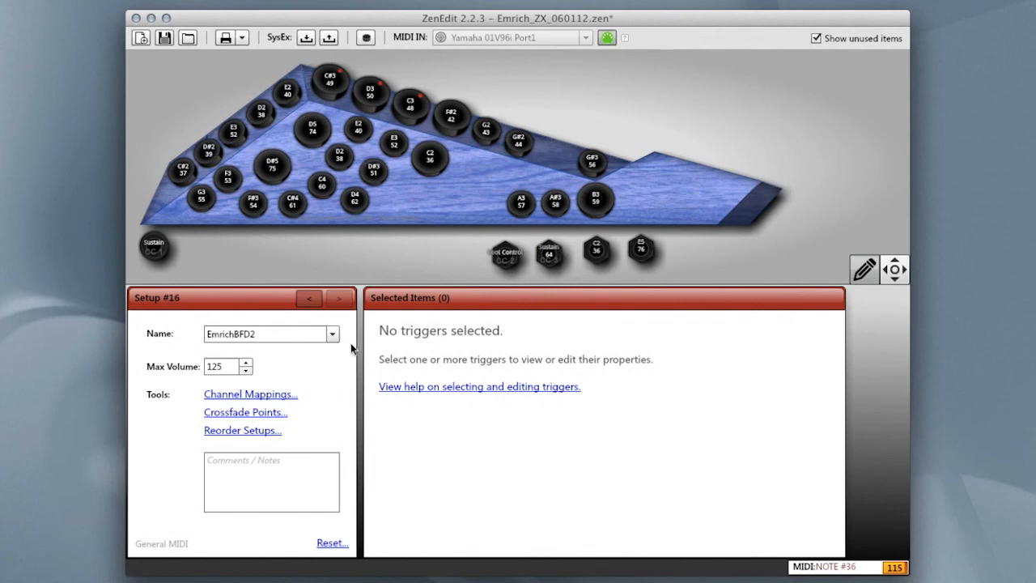
- Keep EmrichBFD2 as the current setup and bring up the Reorder User Setups window
{"action": "left_click", "coordinate": [331, 333]}
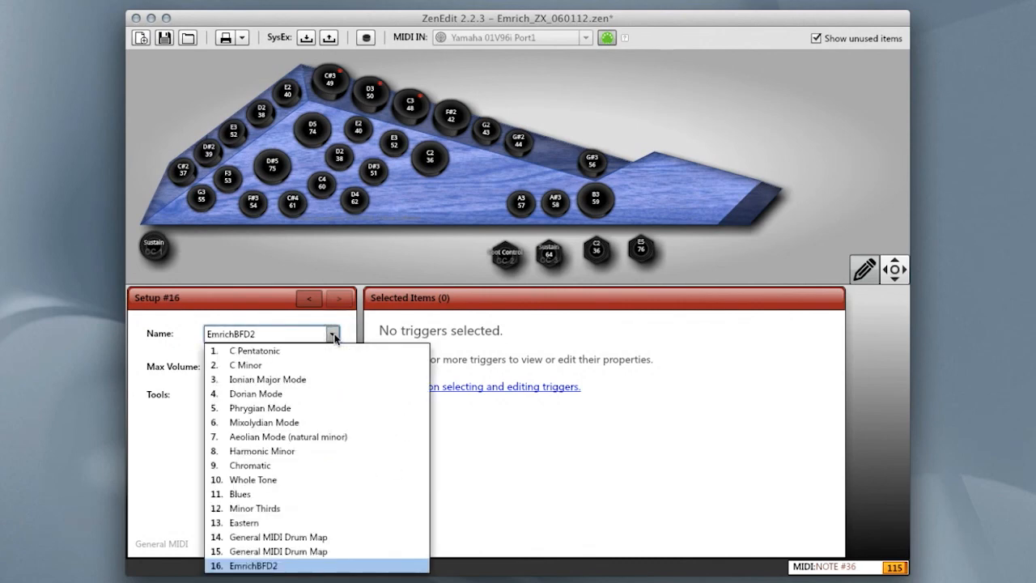
{"action": "left_click", "coordinate": [254, 351]}
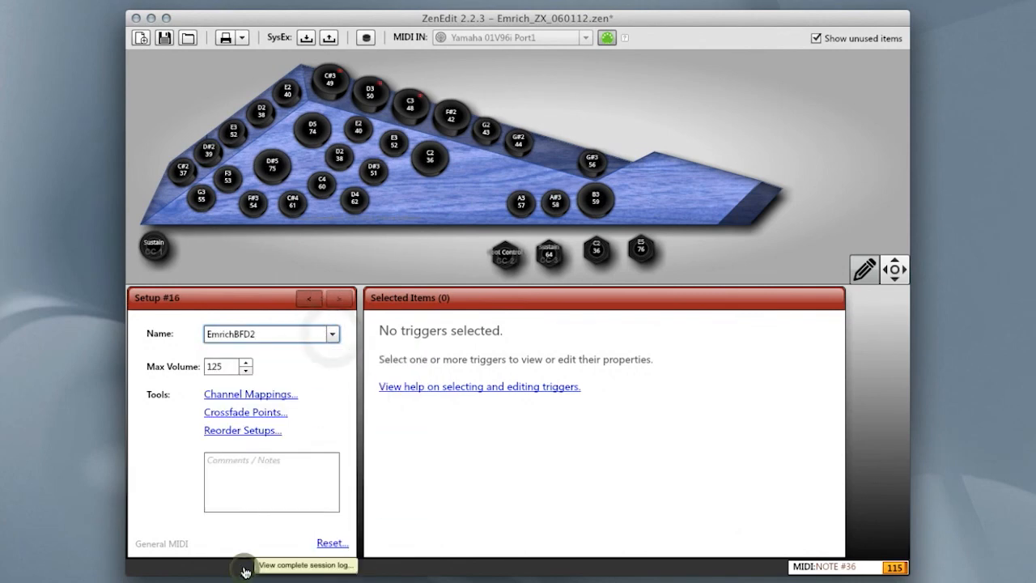
{"action": "mouse_move", "coordinate": [237, 435]}
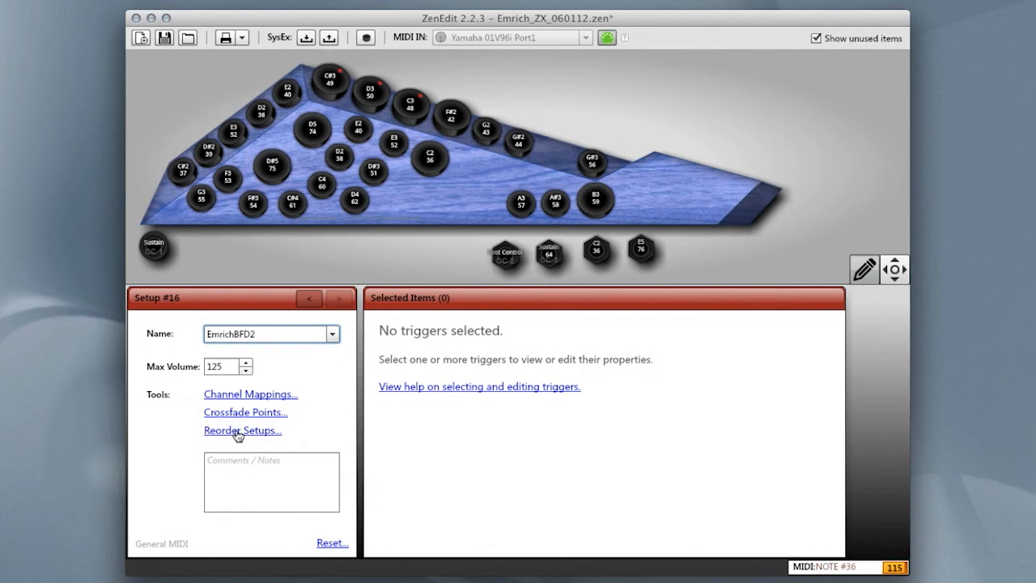
{"action": "left_click", "coordinate": [242, 430]}
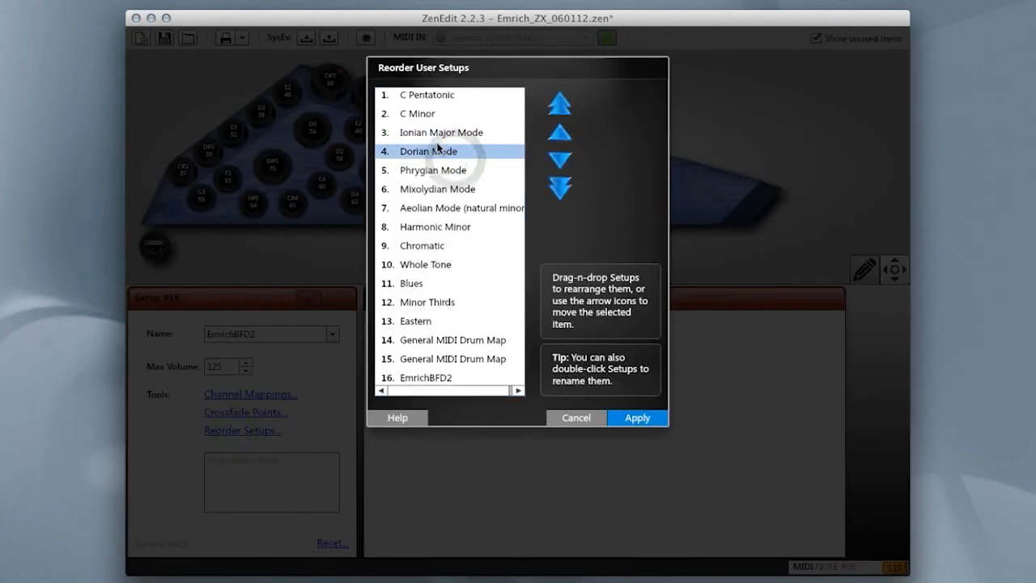
- Move Dorian Mode up one place and Ionian Major Mode below Phrygian Mode
{"action": "left_click", "coordinate": [560, 133]}
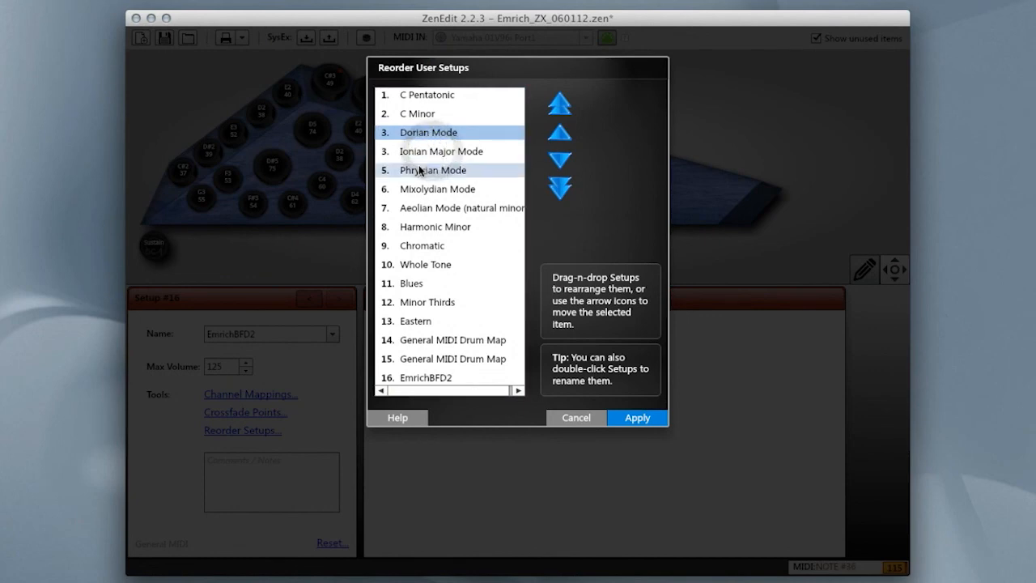
{"action": "left_click", "coordinate": [441, 152]}
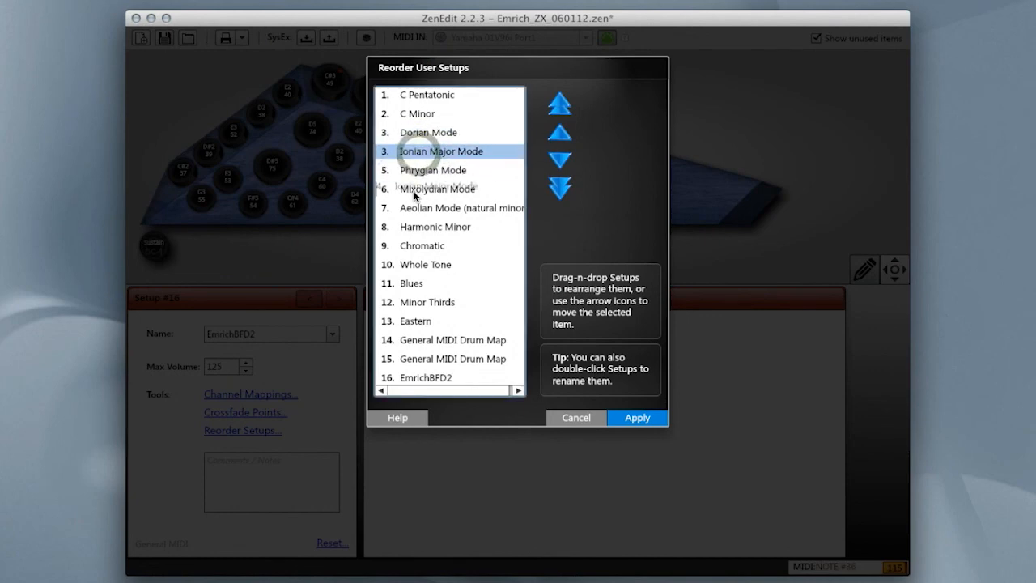
{"action": "left_click", "coordinate": [560, 160]}
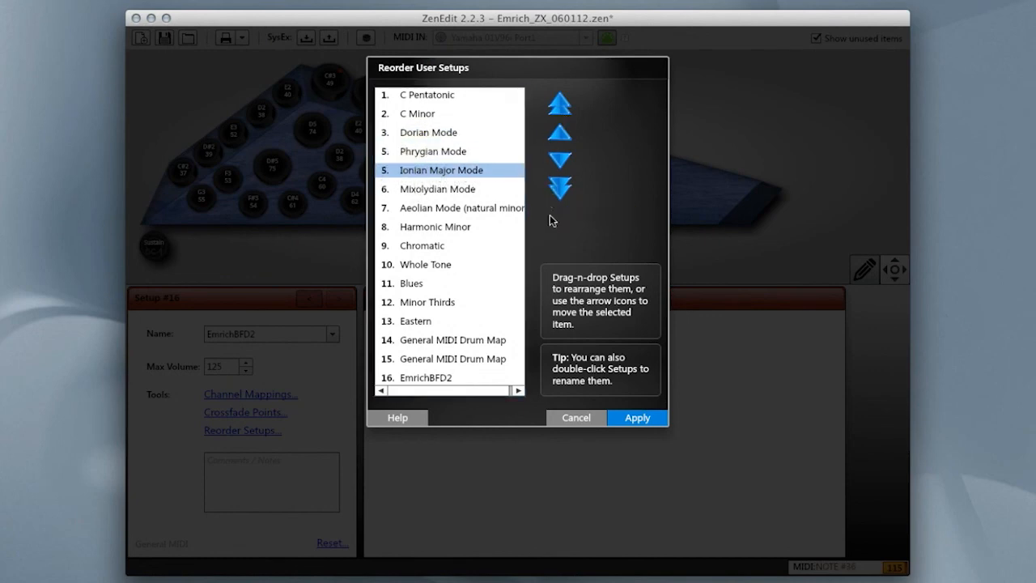
- Rename the C Pentatonic setup to 'rename' and close the setup ordering window
{"action": "double_click", "coordinate": [428, 95]}
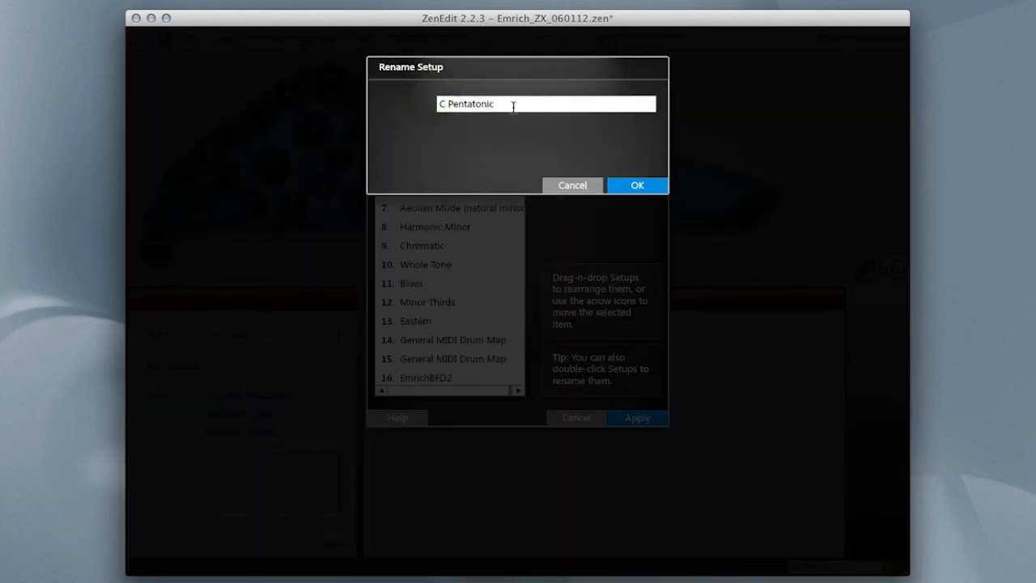
{"action": "type", "text": "re"}
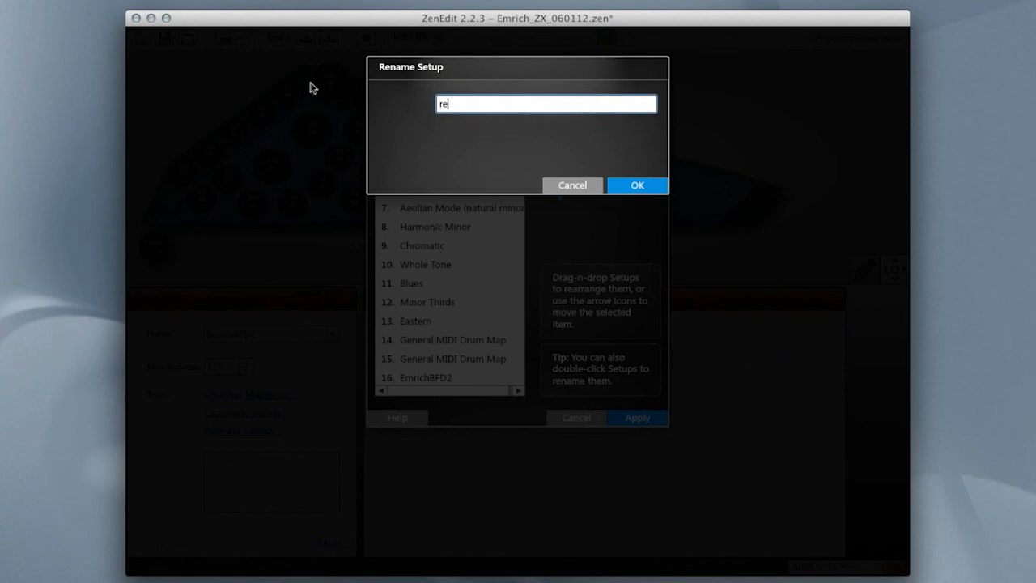
{"action": "left_click", "coordinate": [637, 186]}
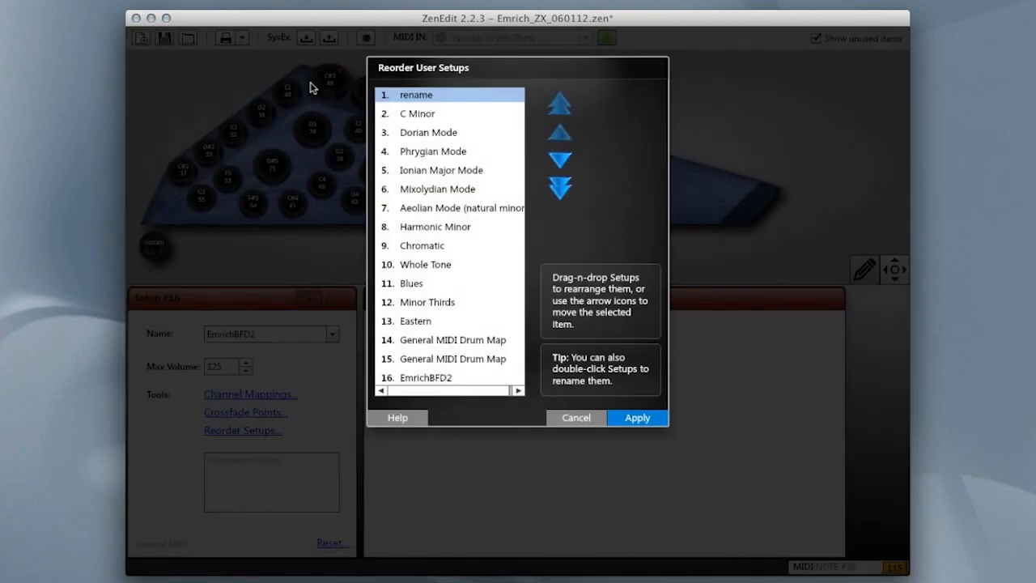
{"action": "mouse_move", "coordinate": [468, 169]}
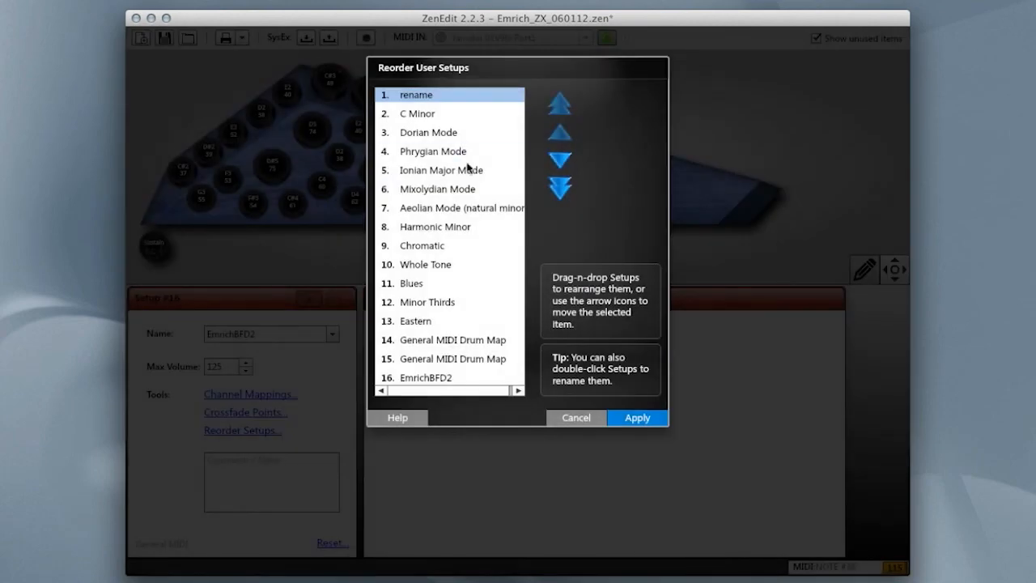
{"action": "left_click", "coordinate": [424, 264]}
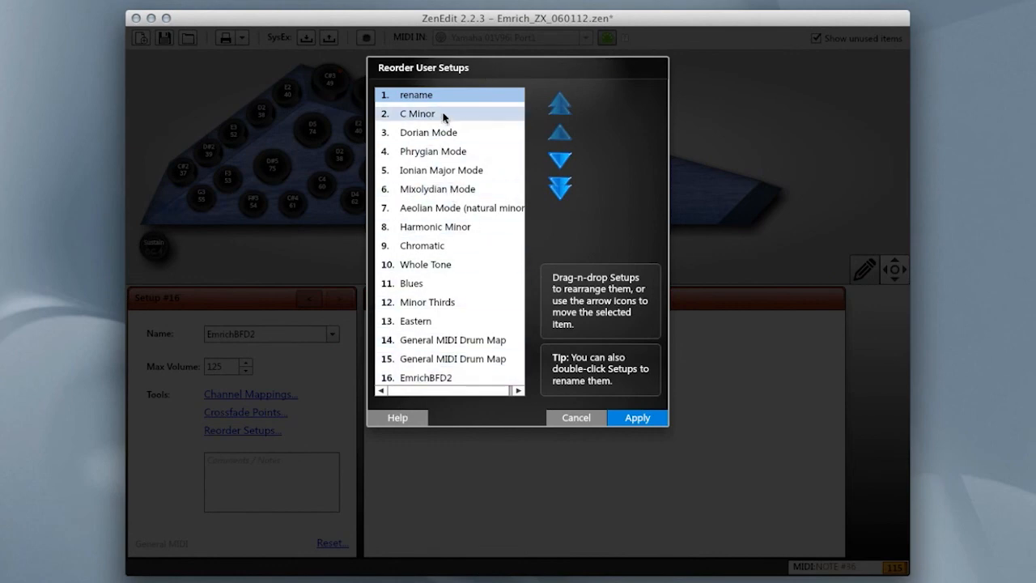
{"action": "left_click", "coordinate": [437, 189]}
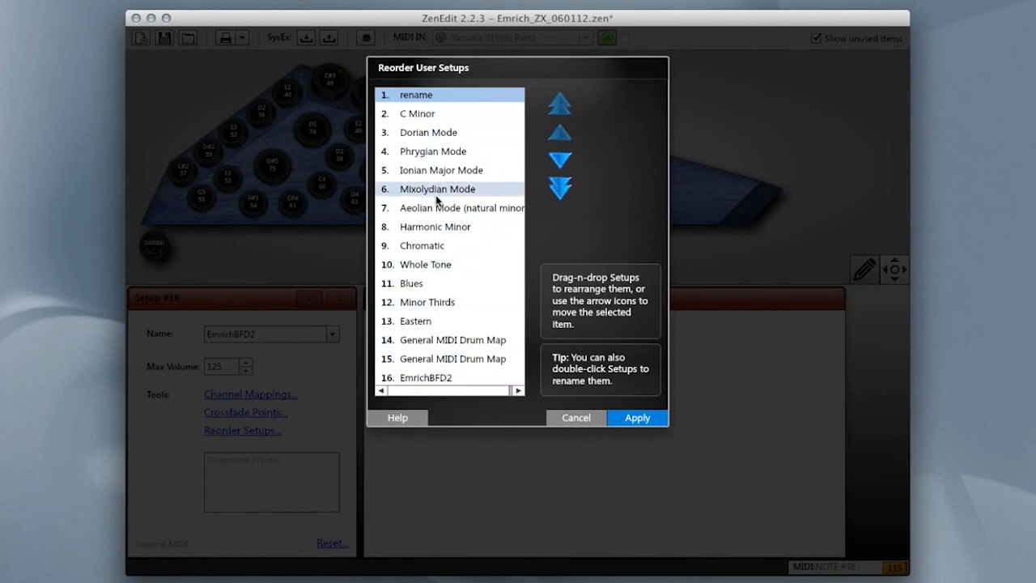
{"action": "left_click", "coordinate": [425, 377]}
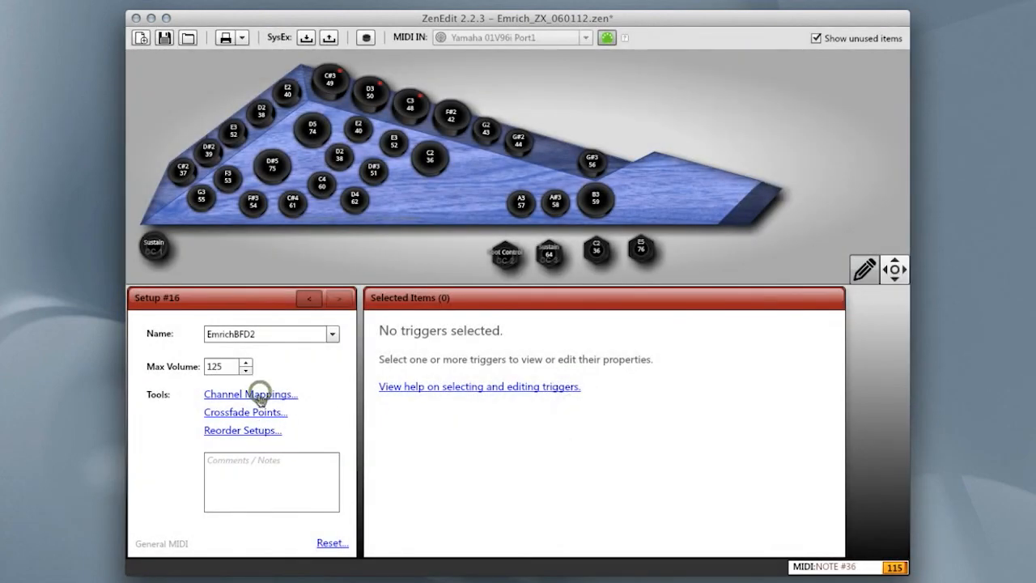
{"action": "left_click", "coordinate": [249, 395]}
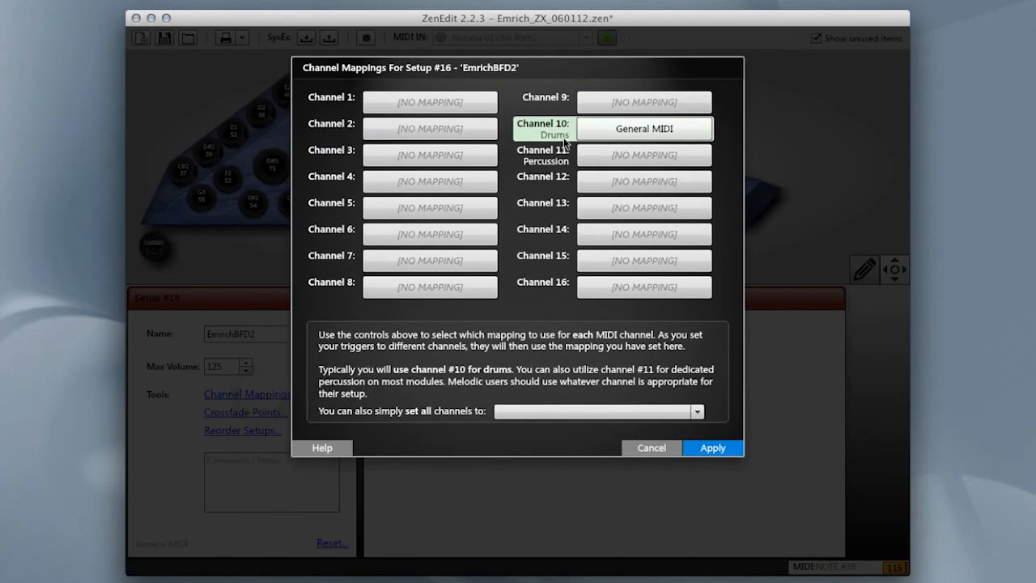
{"action": "mouse_move", "coordinate": [535, 229]}
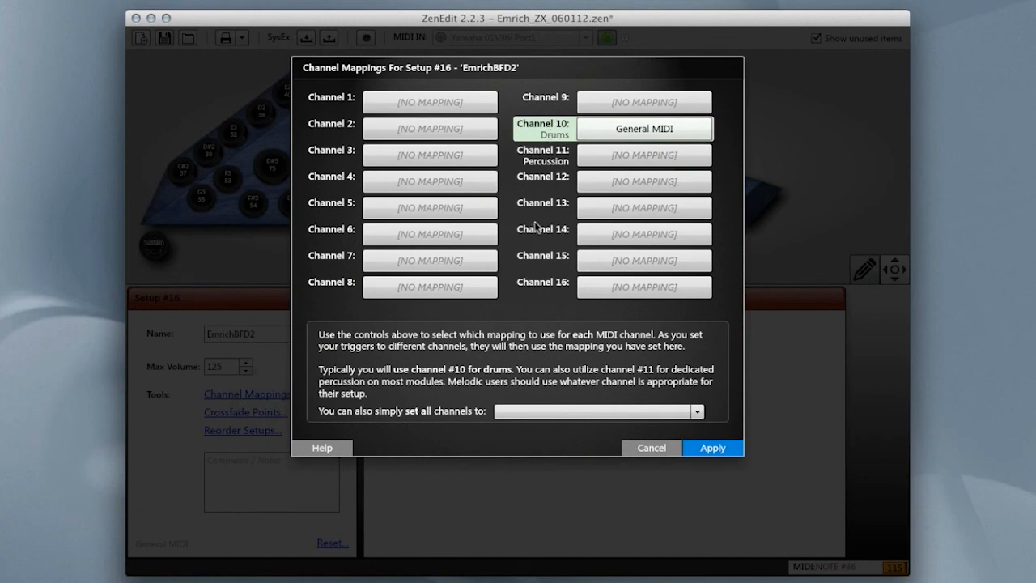
{"action": "left_click", "coordinate": [651, 447]}
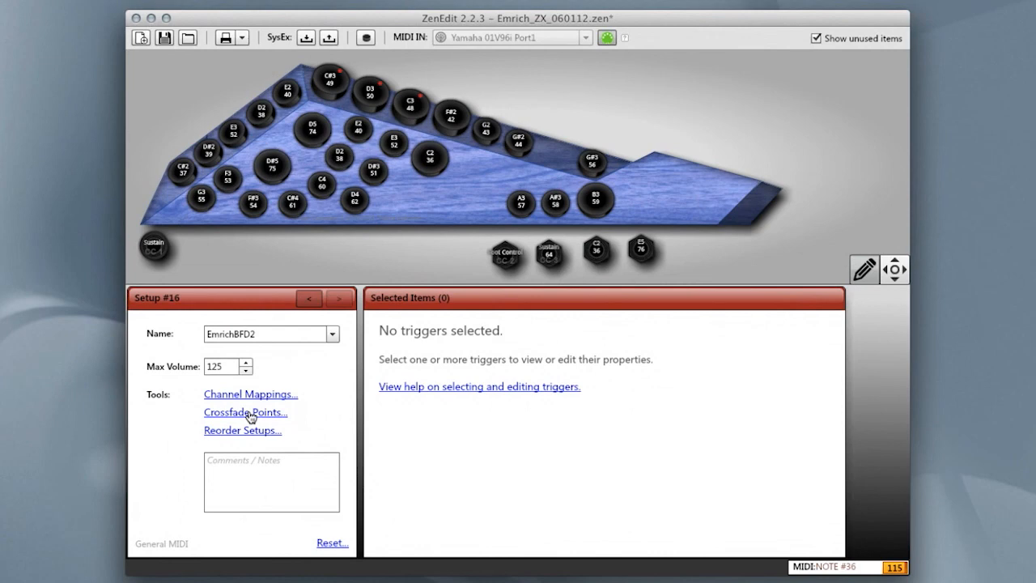
{"action": "mouse_move", "coordinate": [398, 225]}
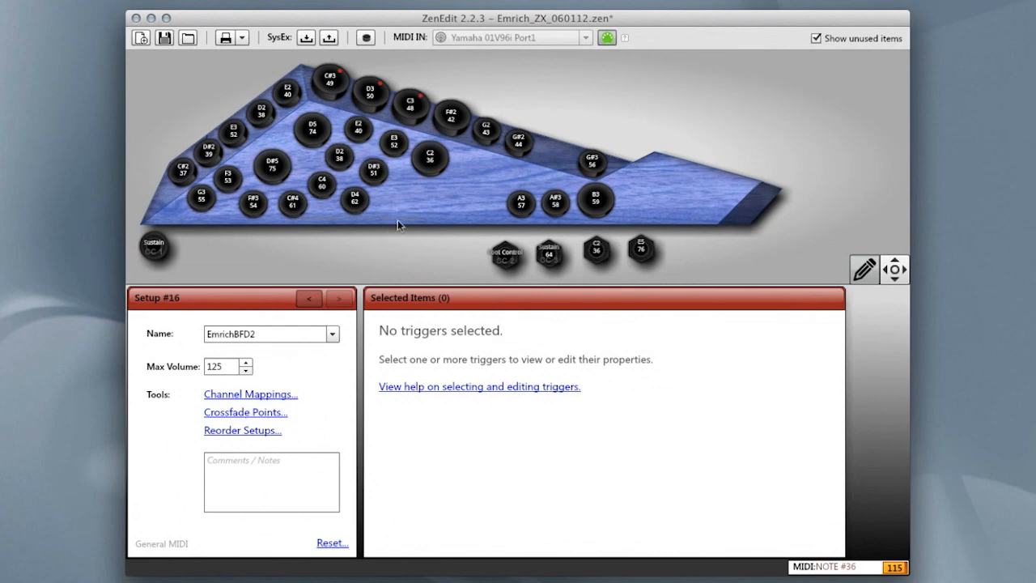
{"action": "mouse_move", "coordinate": [435, 182]}
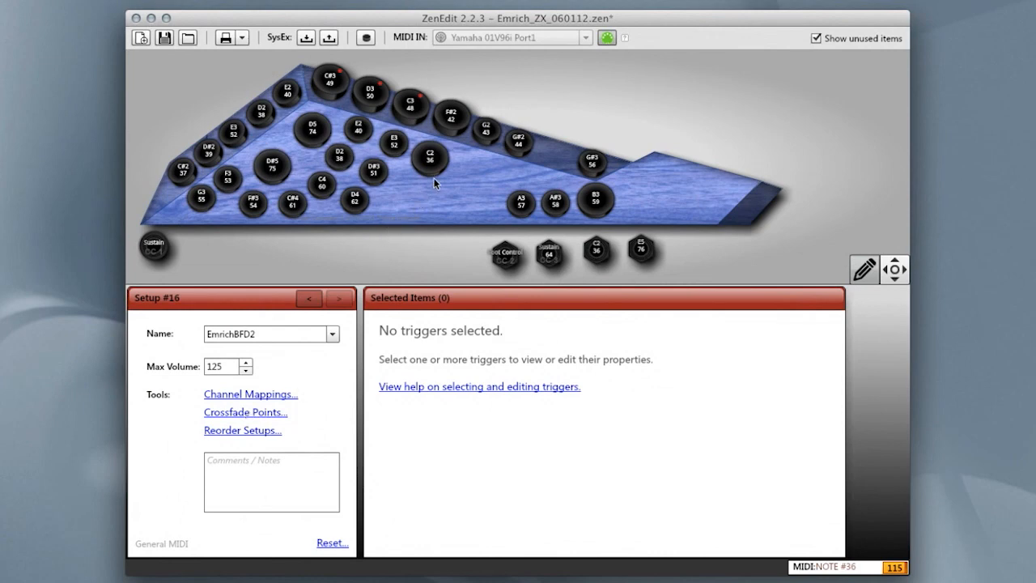
- Inspect the D#3, E3 and C2 triggers, ending on C2 note 36, channel 10 General MIDI
{"action": "left_click", "coordinate": [430, 155]}
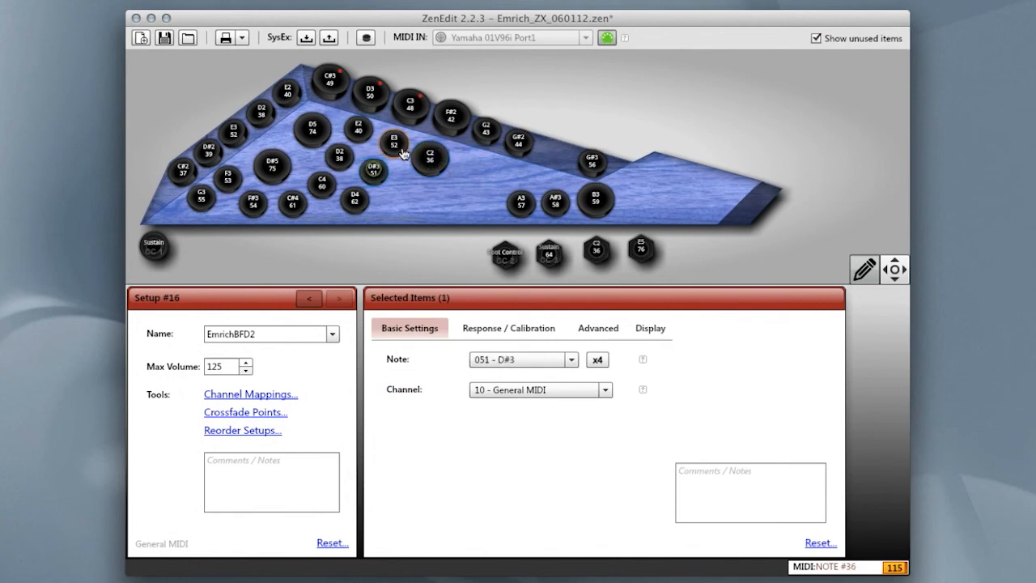
{"action": "left_click", "coordinate": [430, 157]}
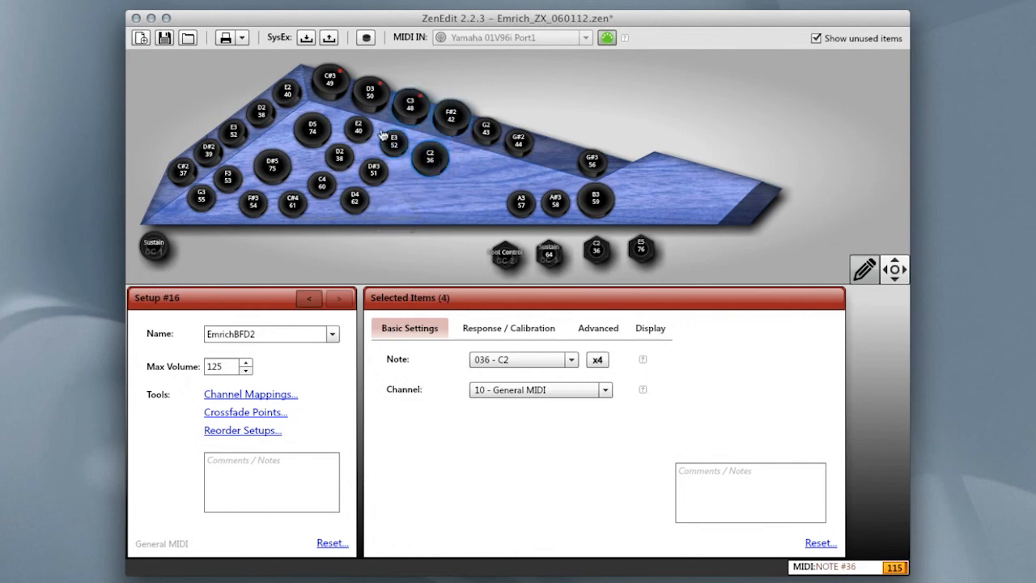
{"action": "mouse_move", "coordinate": [413, 176]}
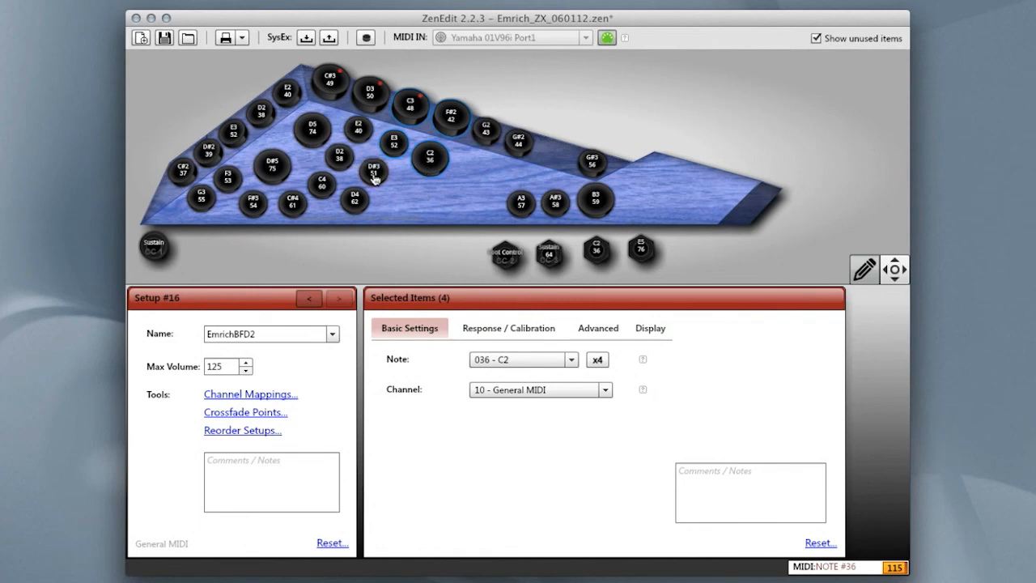
{"action": "left_click", "coordinate": [431, 156]}
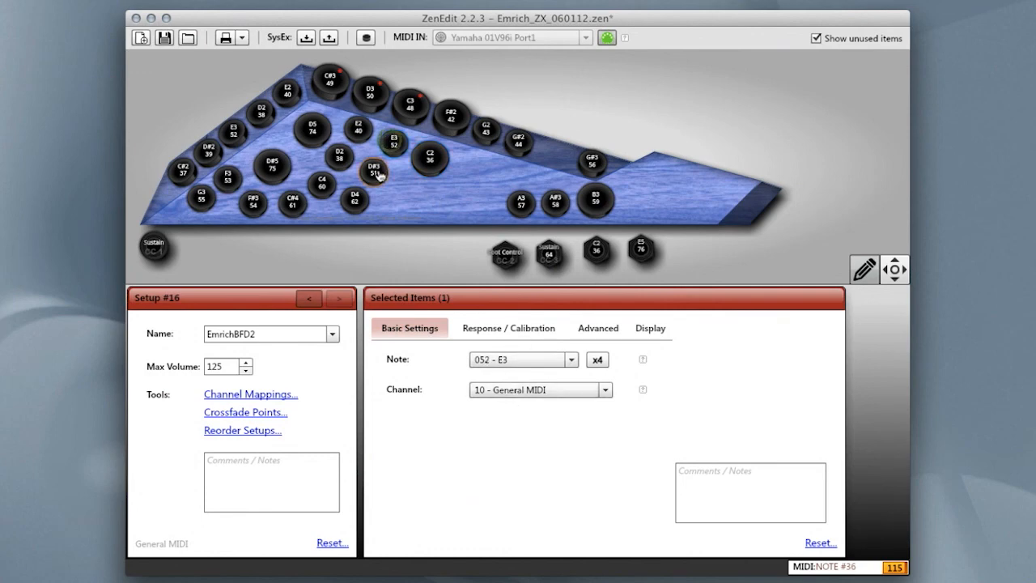
{"action": "left_click", "coordinate": [431, 159]}
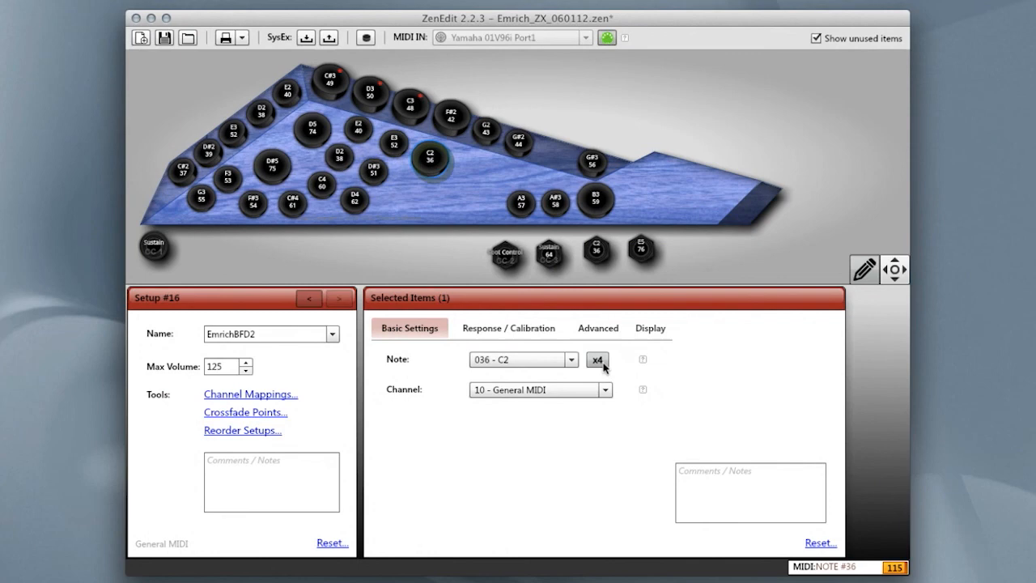
{"action": "mouse_move", "coordinate": [597, 360]}
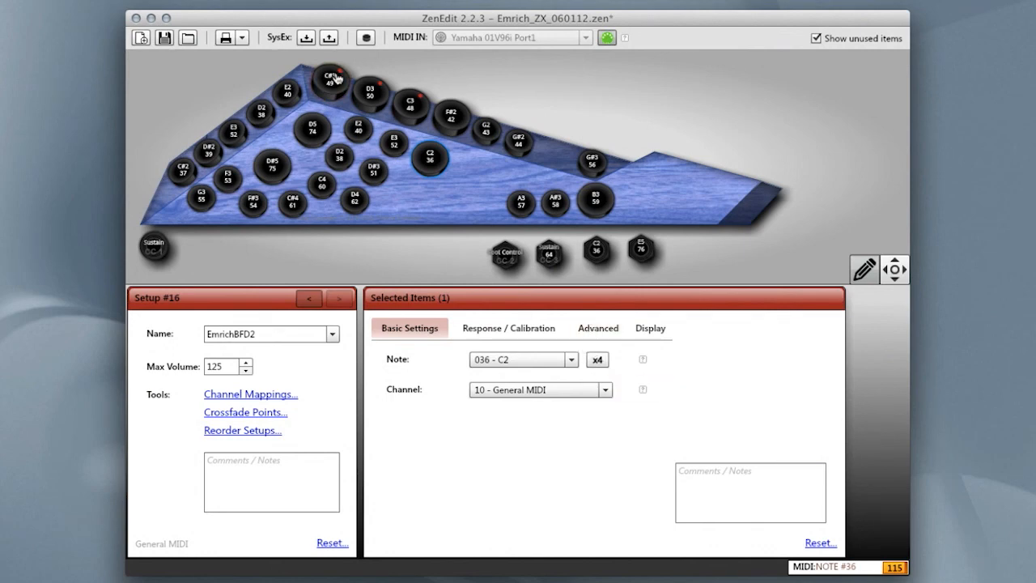
- Select the C3 trigger to show its four note slots: C3 (48) three times and E4 (64)
{"action": "left_click", "coordinate": [410, 105]}
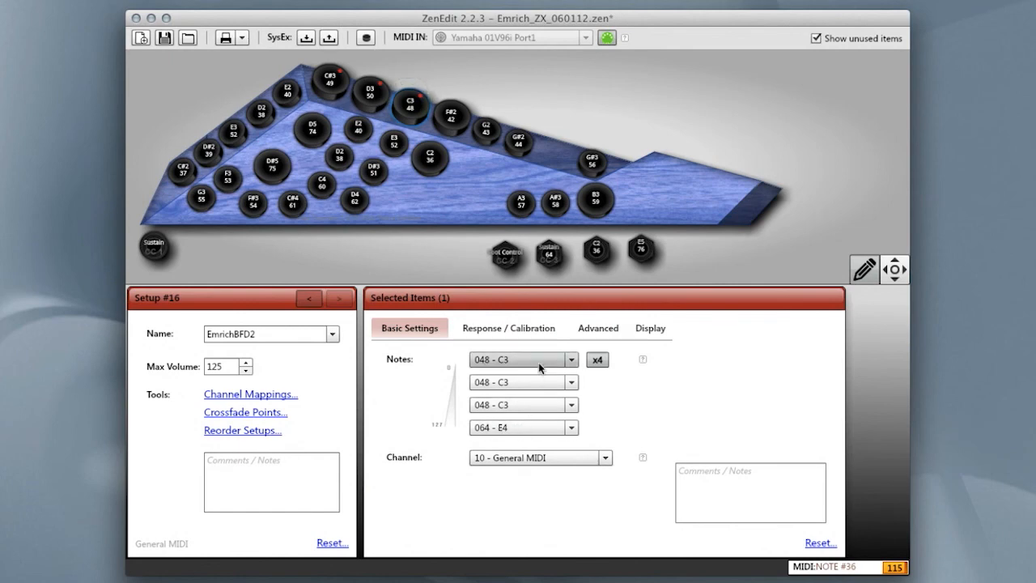
{"action": "mouse_move", "coordinate": [455, 436]}
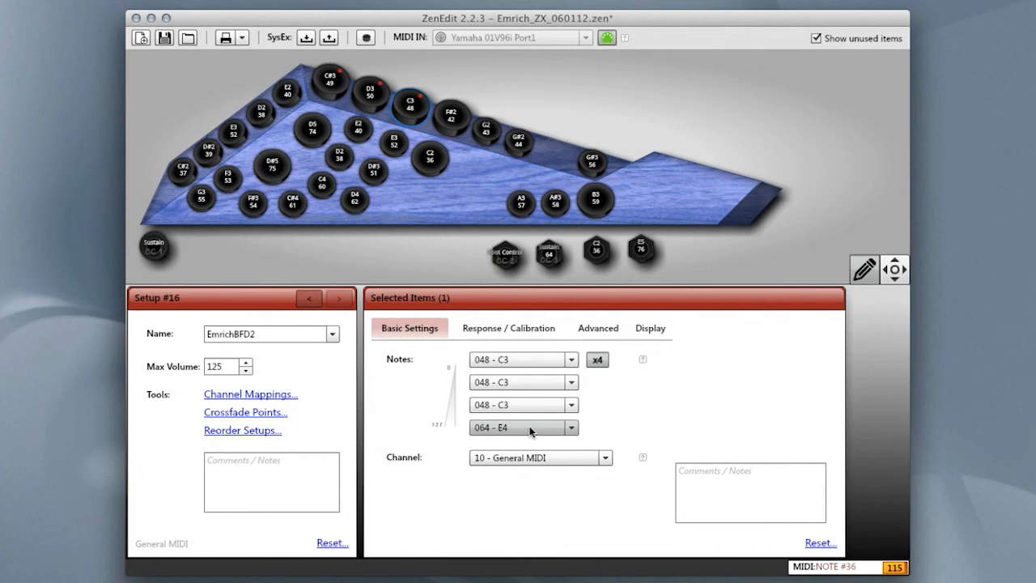
{"action": "mouse_move", "coordinate": [498, 359]}
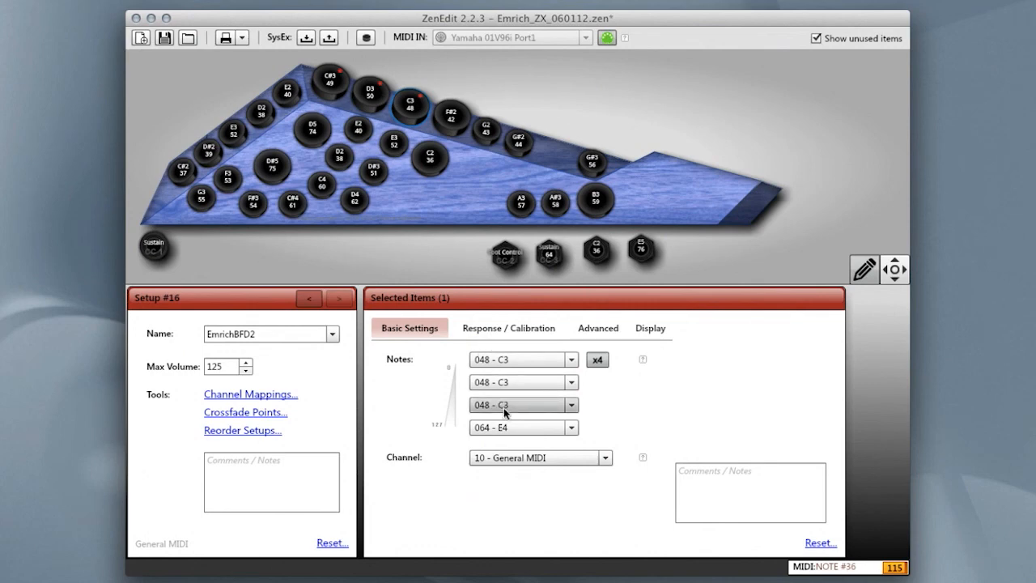
{"action": "mouse_move", "coordinate": [514, 416]}
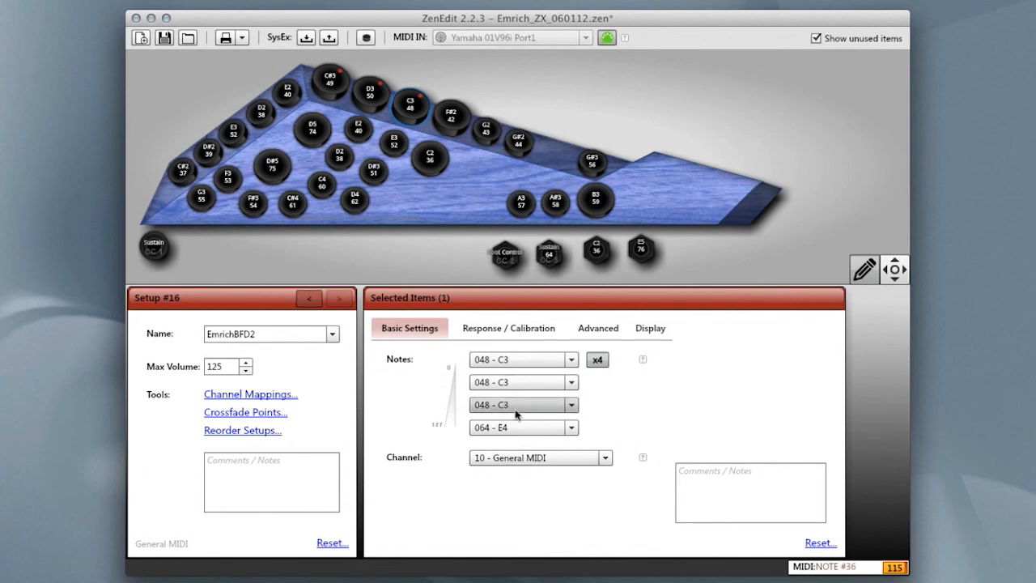
{"action": "mouse_move", "coordinate": [524, 438]}
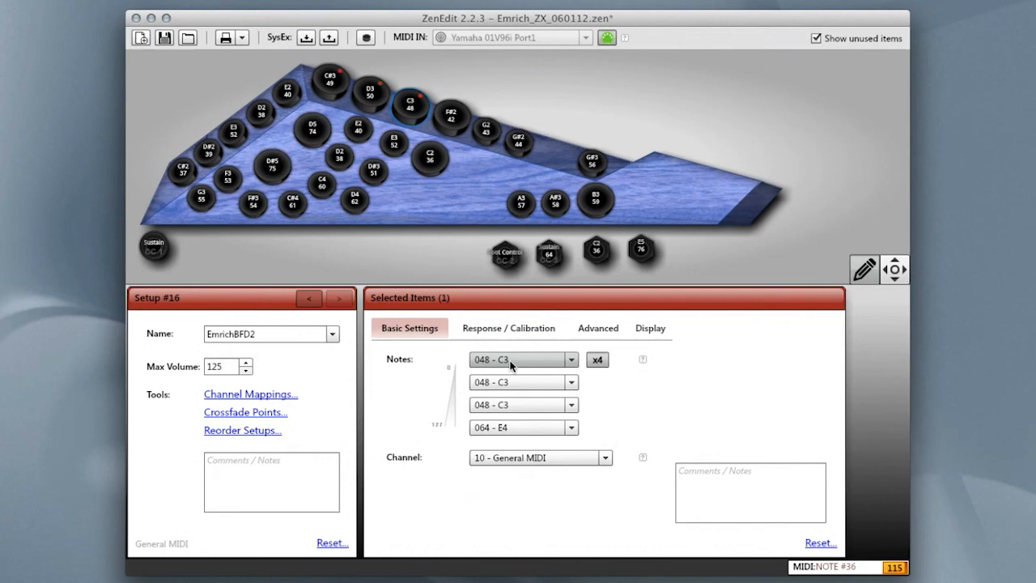
{"action": "mouse_move", "coordinate": [512, 404]}
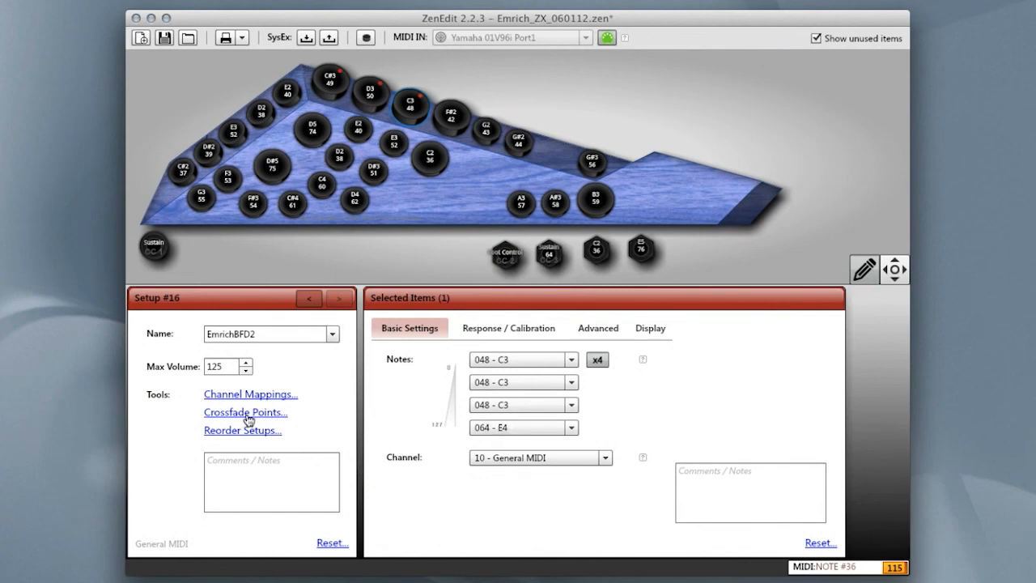
- Bring up the crossfade points editor and shift a boundary between the four velocity zones
{"action": "left_click", "coordinate": [245, 413]}
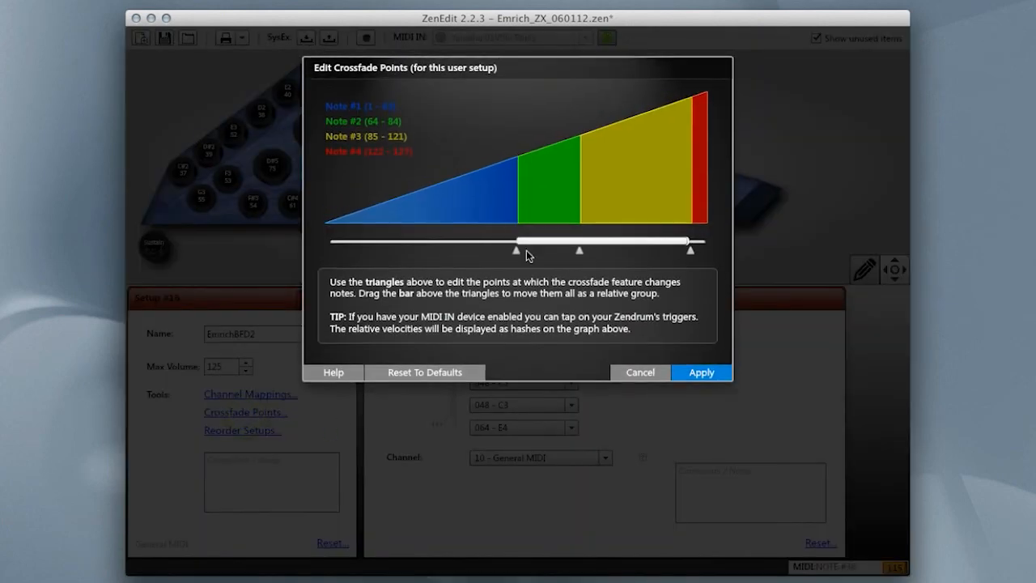
{"action": "left_click_drag", "start_coordinate": [514, 250], "coordinate": [504, 249]}
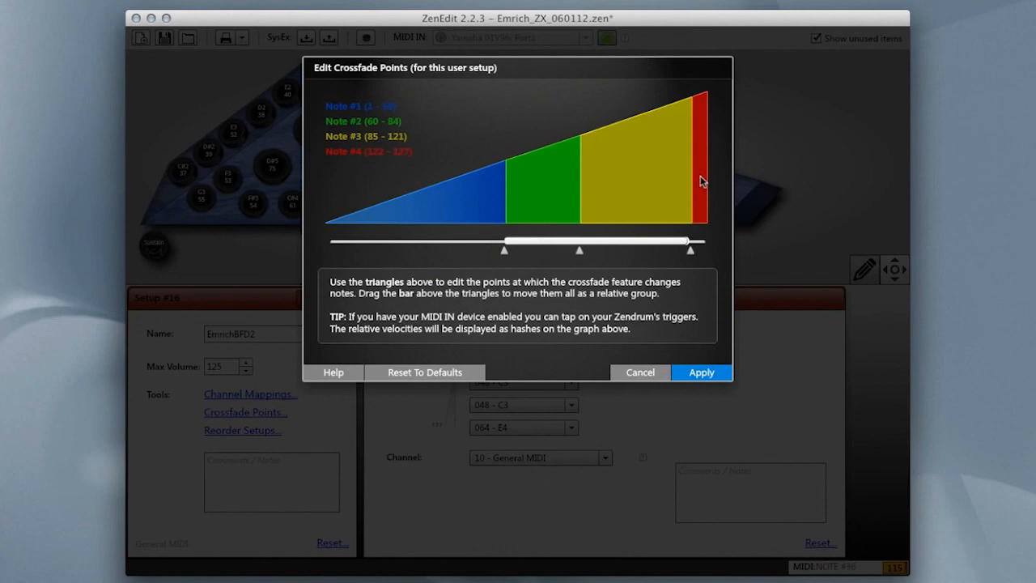
{"action": "mouse_move", "coordinate": [403, 132]}
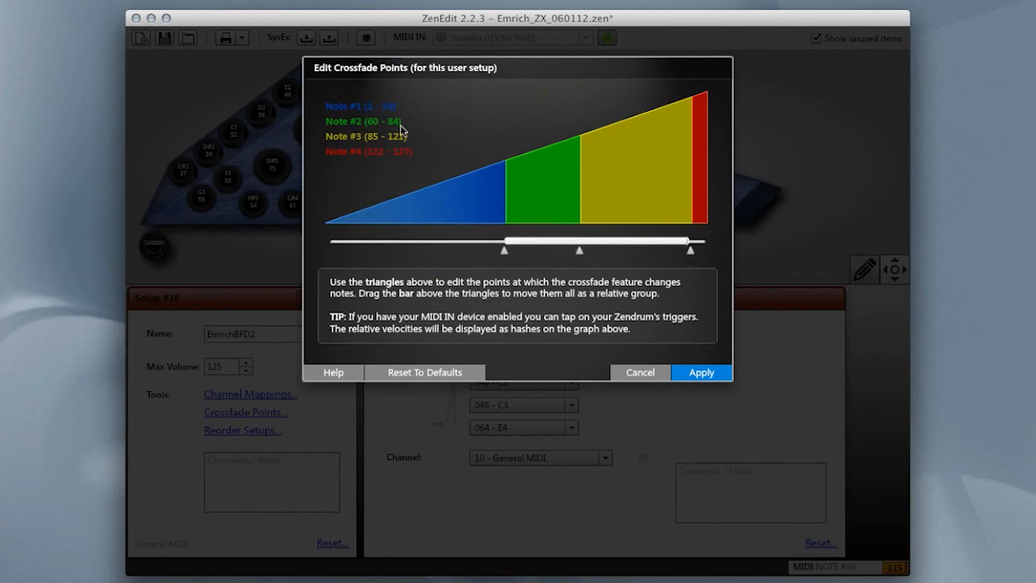
{"action": "mouse_move", "coordinate": [381, 162]}
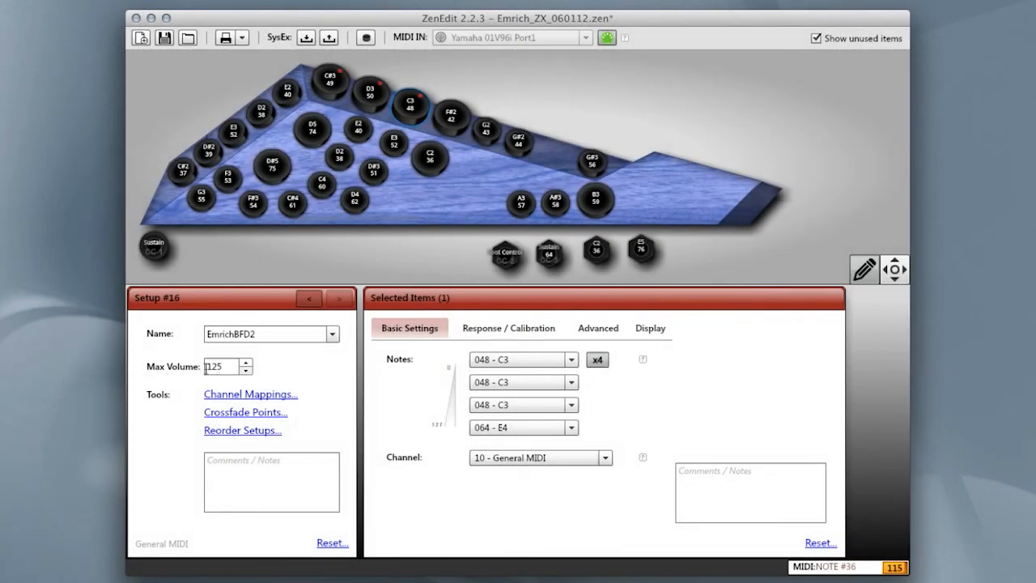
{"action": "left_click", "coordinate": [212, 366]}
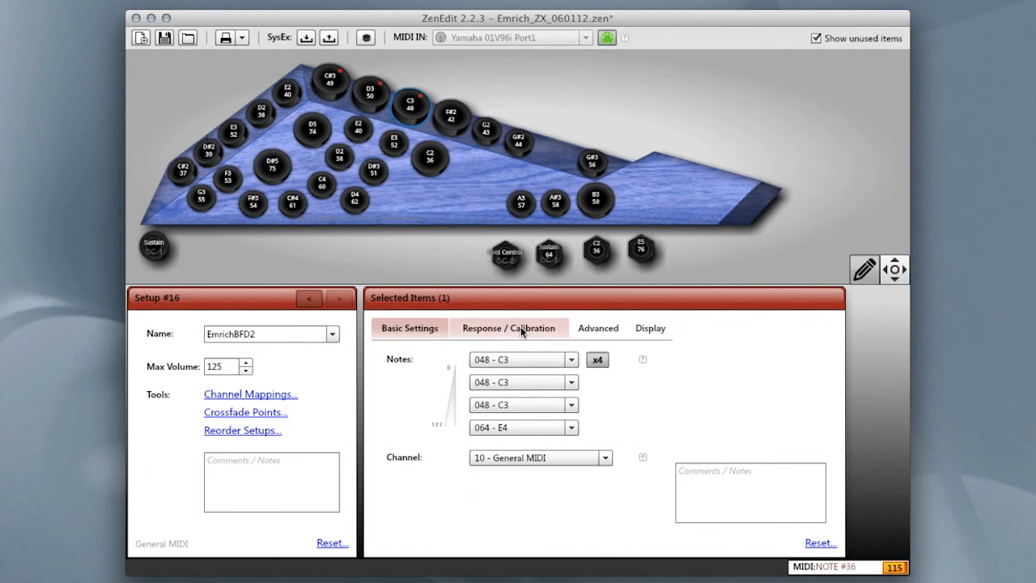
- Show the Response / Calibration settings and raise the minimum velocity from 4 to 5, maximum 127
{"action": "left_click", "coordinate": [509, 328]}
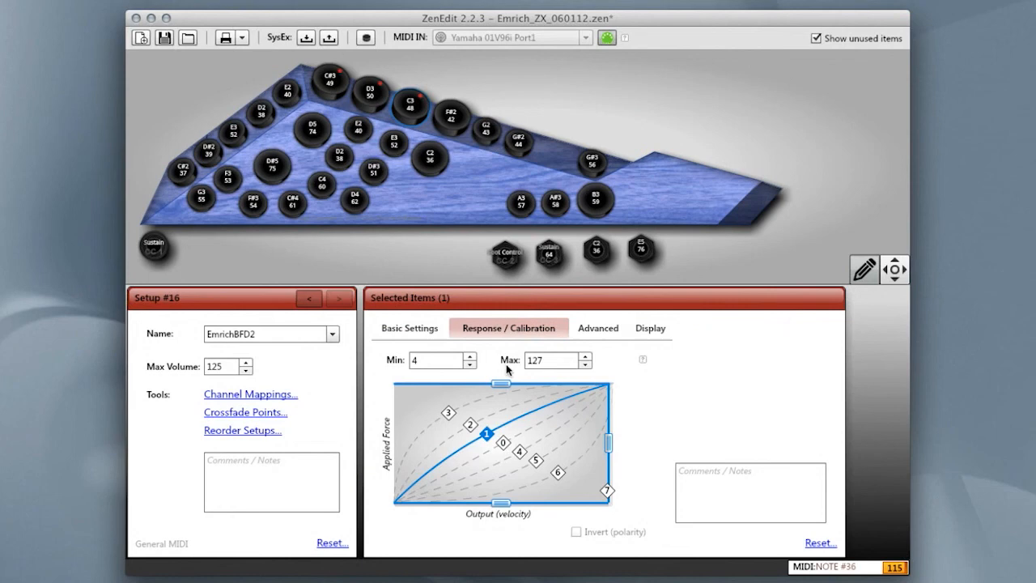
{"action": "mouse_move", "coordinate": [491, 365]}
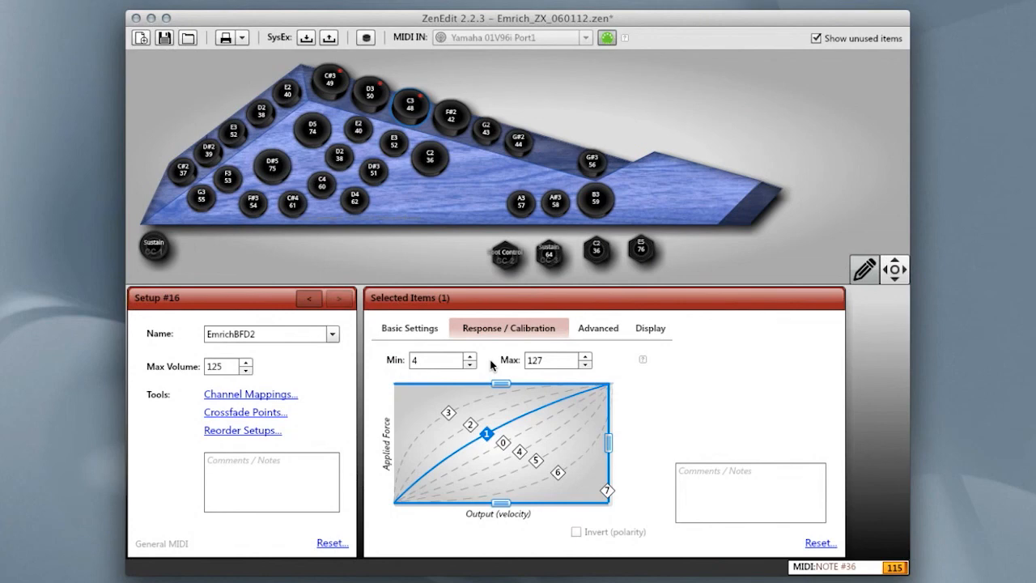
{"action": "mouse_move", "coordinate": [411, 369]}
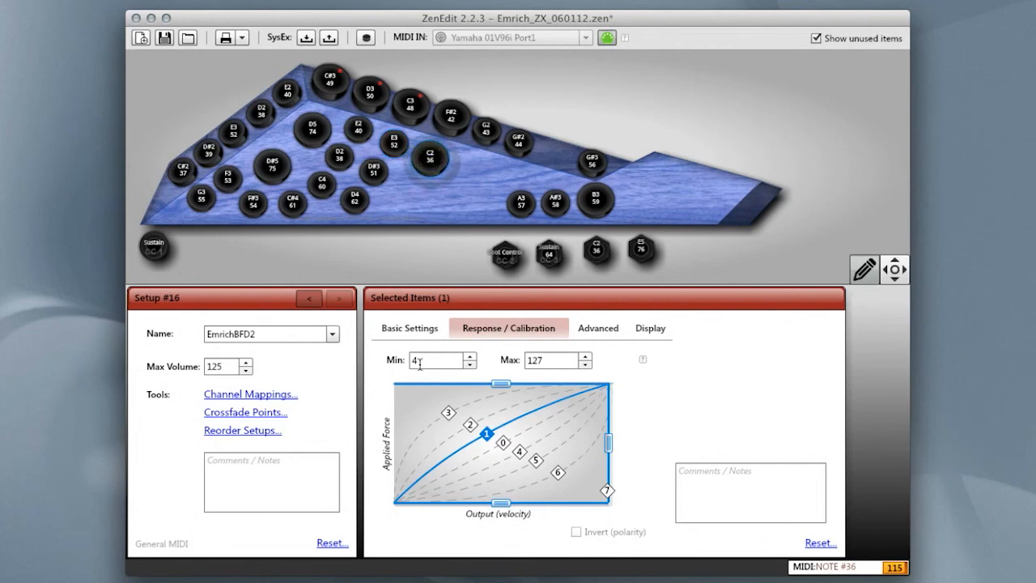
{"action": "type", "text": "5"}
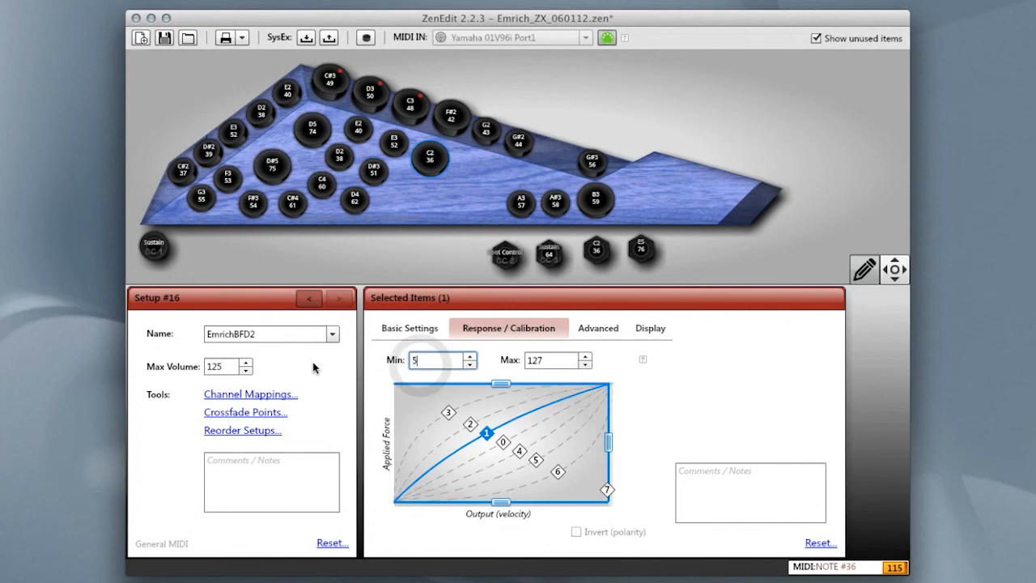
{"action": "mouse_move", "coordinate": [394, 146]}
{"action": "type", "text": "4"}
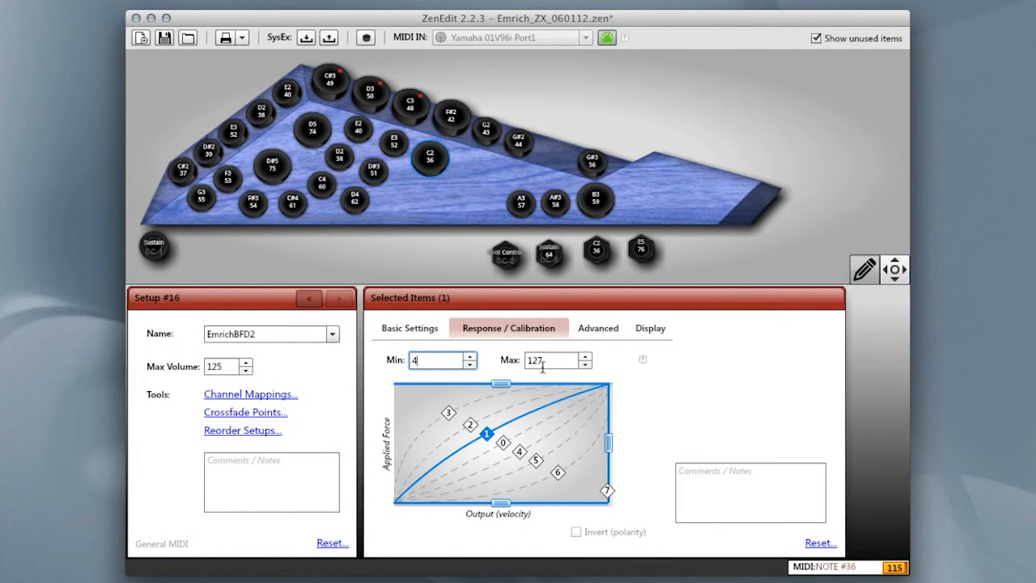
{"action": "mouse_move", "coordinate": [414, 418]}
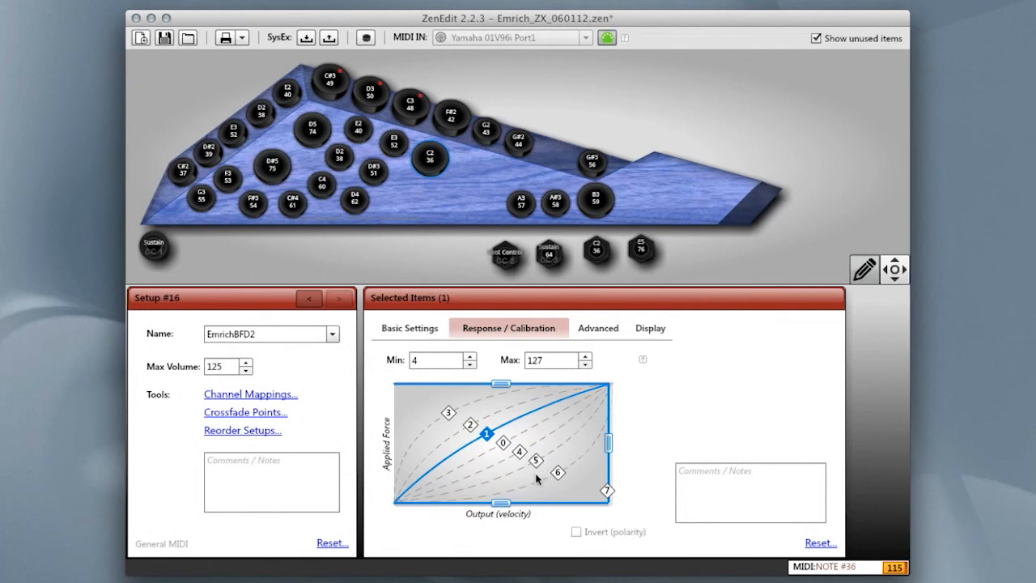
{"action": "mouse_move", "coordinate": [544, 478]}
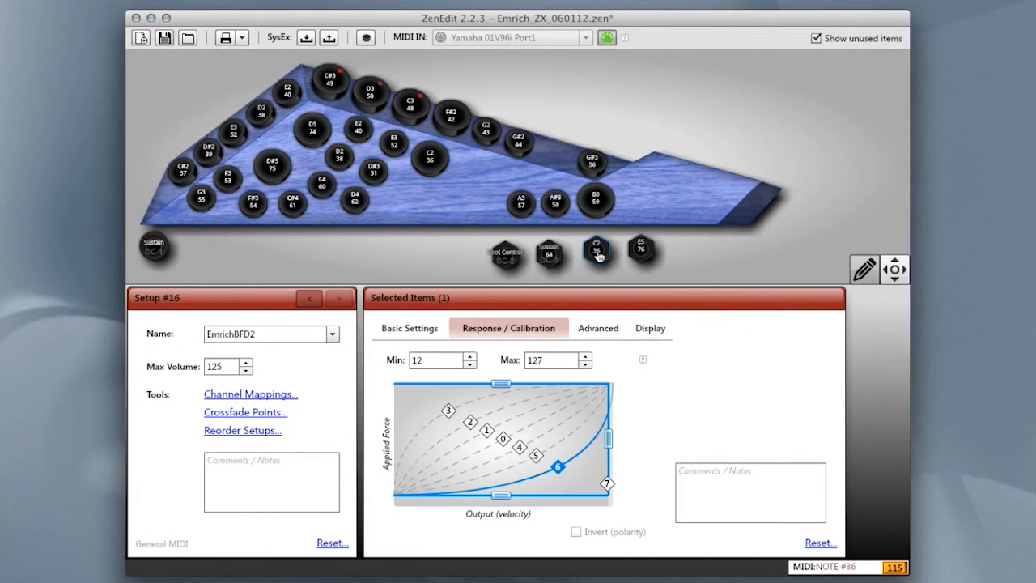
{"action": "mouse_move", "coordinate": [570, 464]}
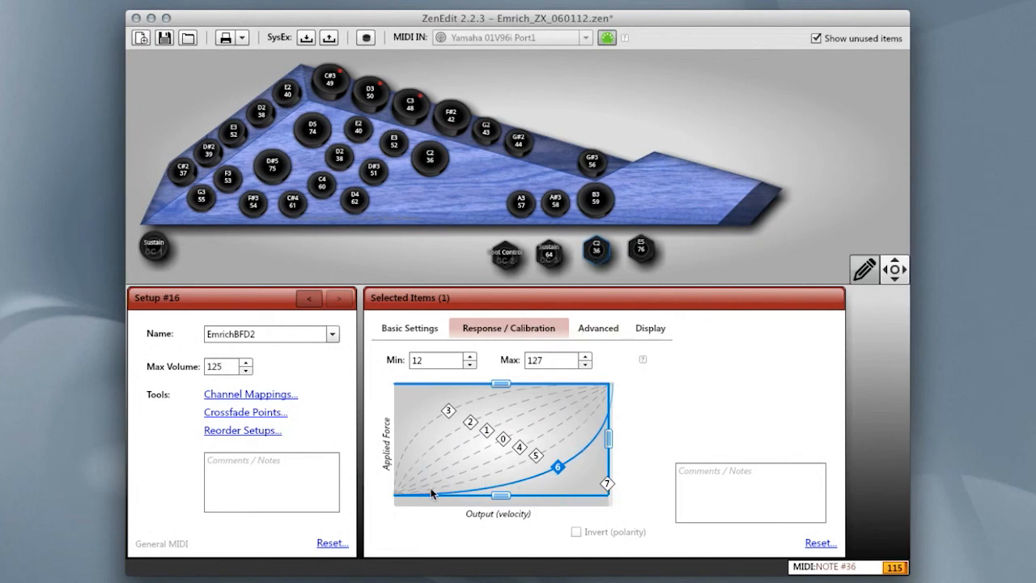
{"action": "mouse_move", "coordinate": [540, 488]}
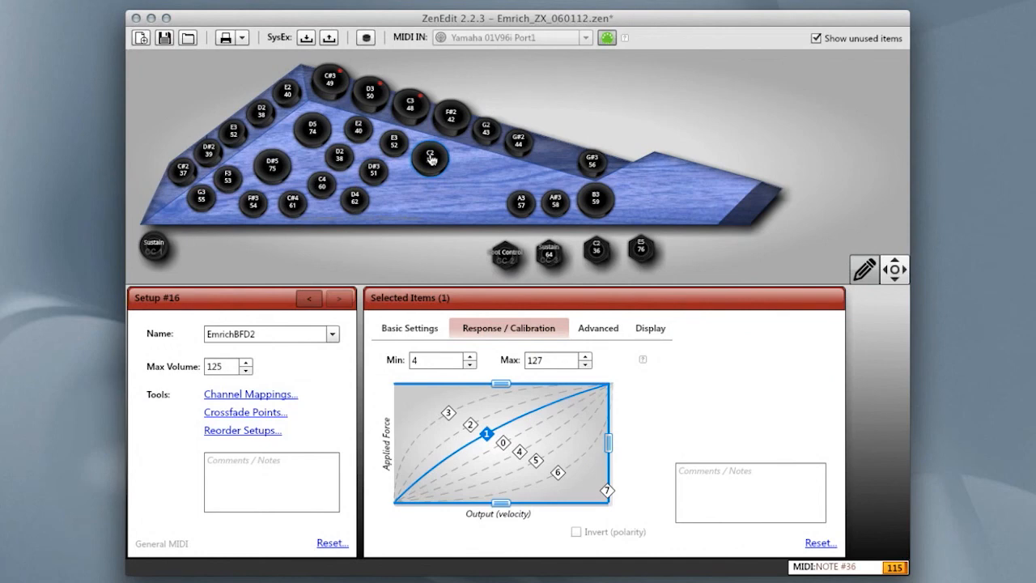
- Show the Advanced settings and browse MIDI message types, keeping Note ON/OFF with default duration
{"action": "left_click", "coordinate": [599, 328]}
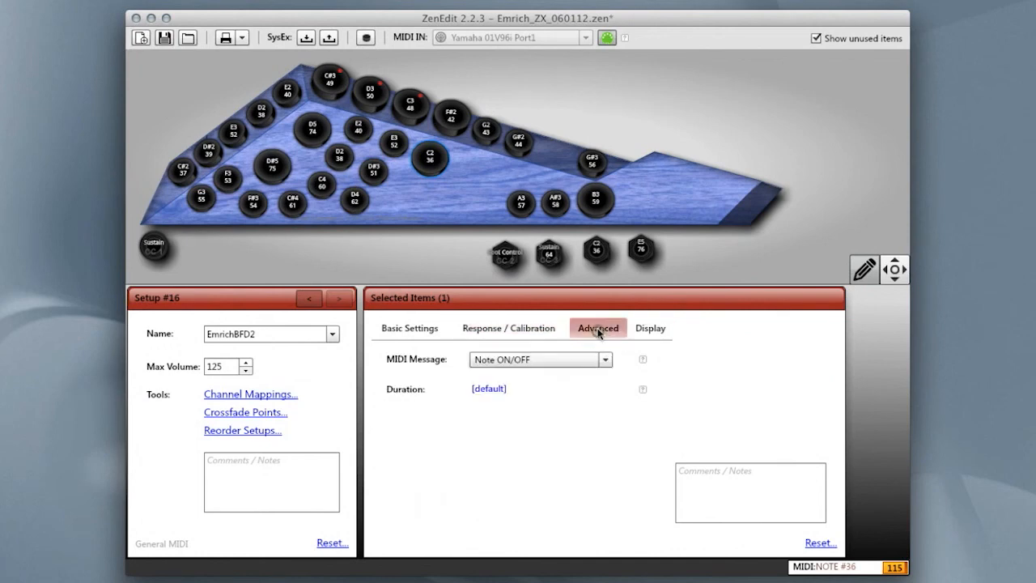
{"action": "mouse_move", "coordinate": [550, 261]}
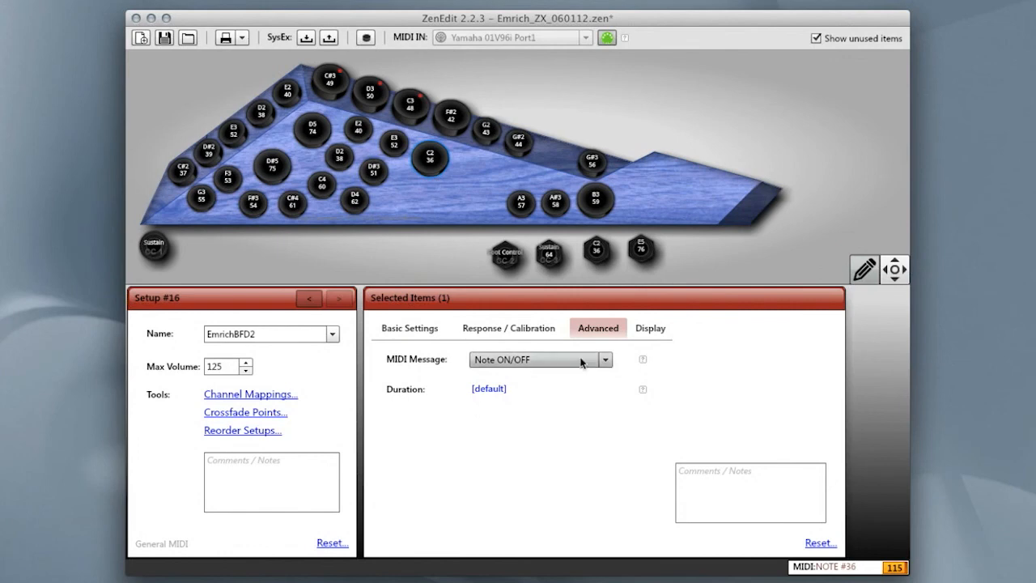
{"action": "mouse_move", "coordinate": [599, 362]}
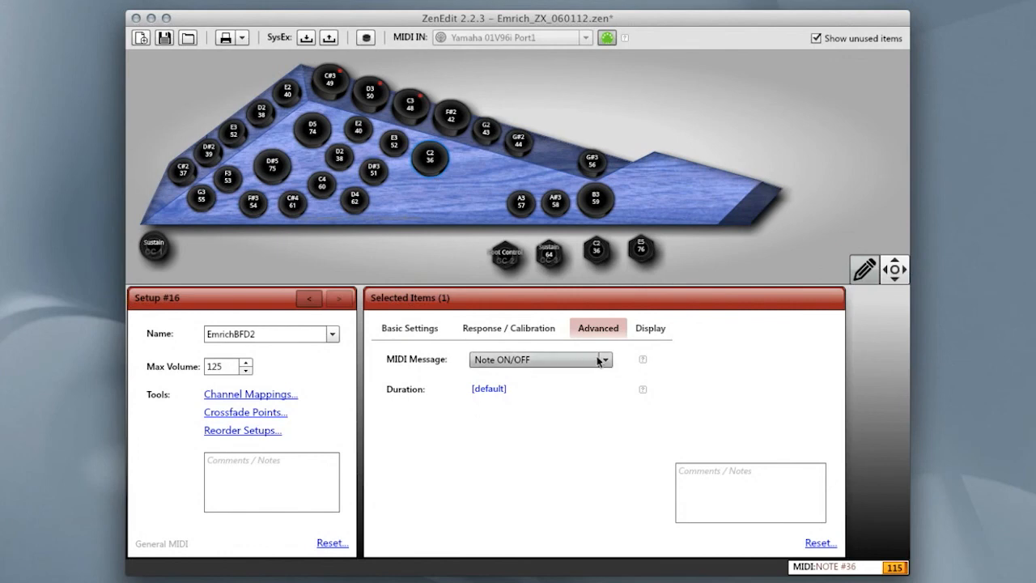
{"action": "left_click", "coordinate": [604, 359]}
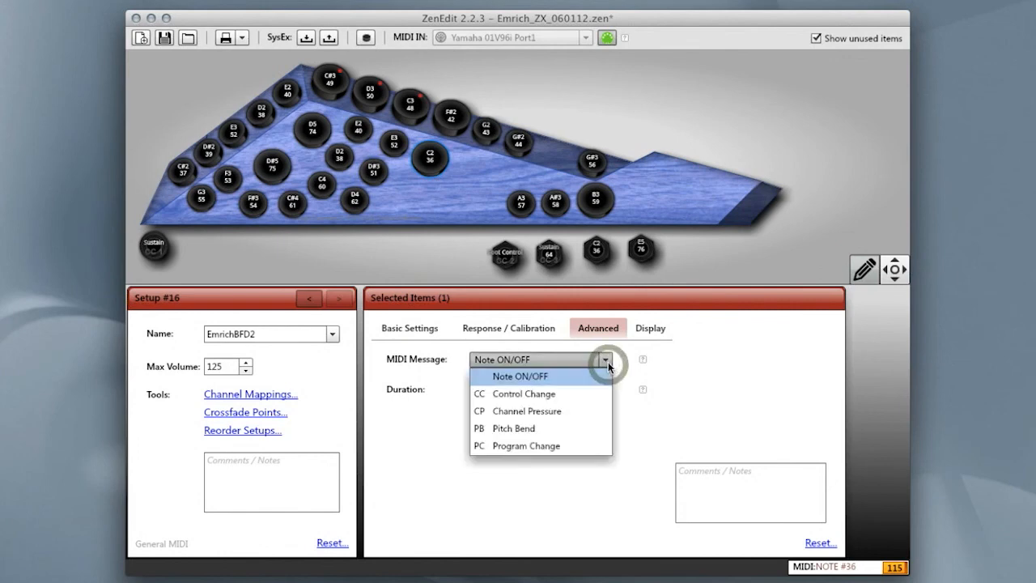
{"action": "mouse_move", "coordinate": [514, 428]}
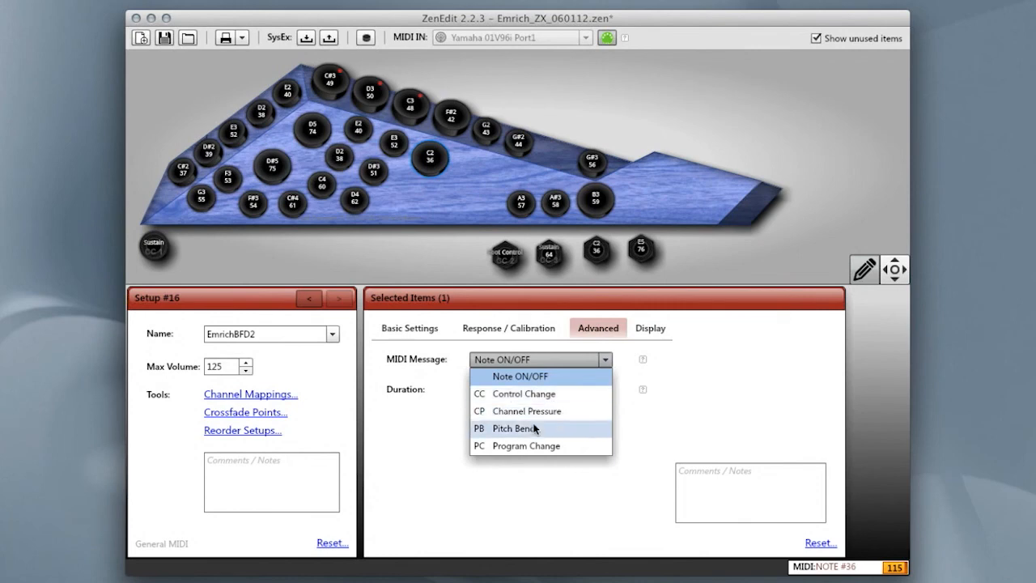
{"action": "left_click", "coordinate": [521, 375]}
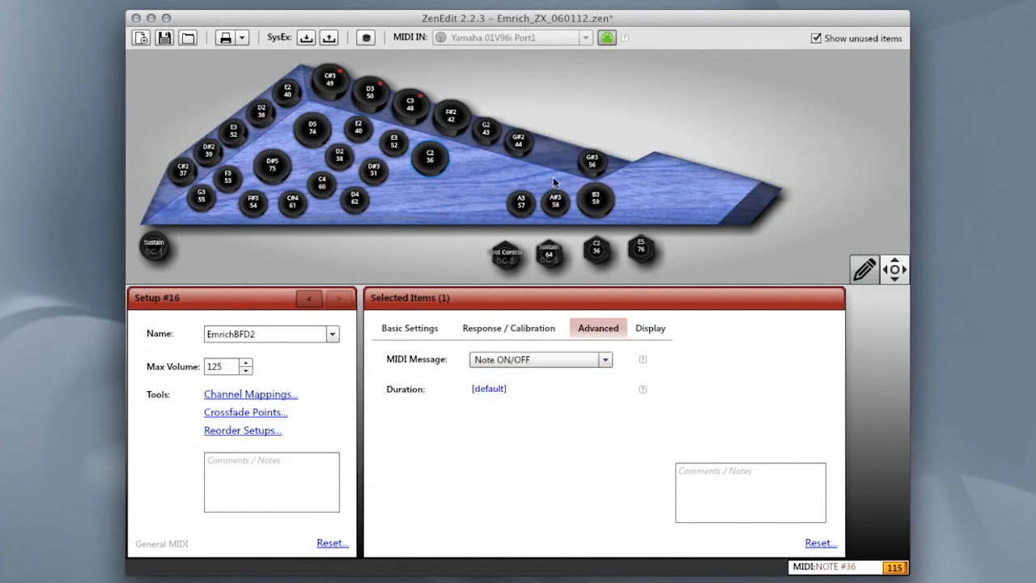
{"action": "mouse_move", "coordinate": [596, 280]}
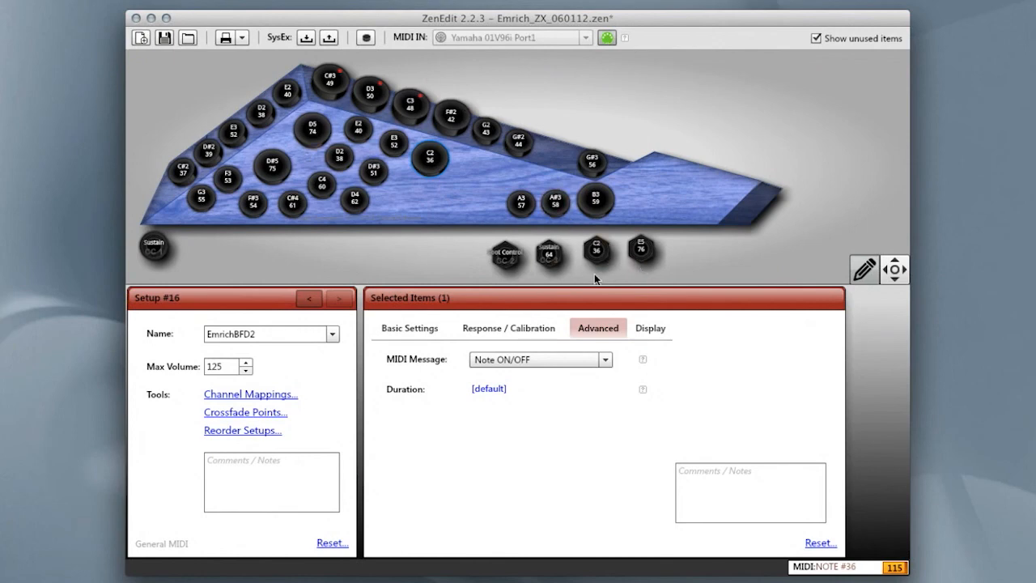
- View the C2 trigger's Display options, then return to Basic Settings showing note 036 - C2
{"action": "left_click", "coordinate": [651, 328]}
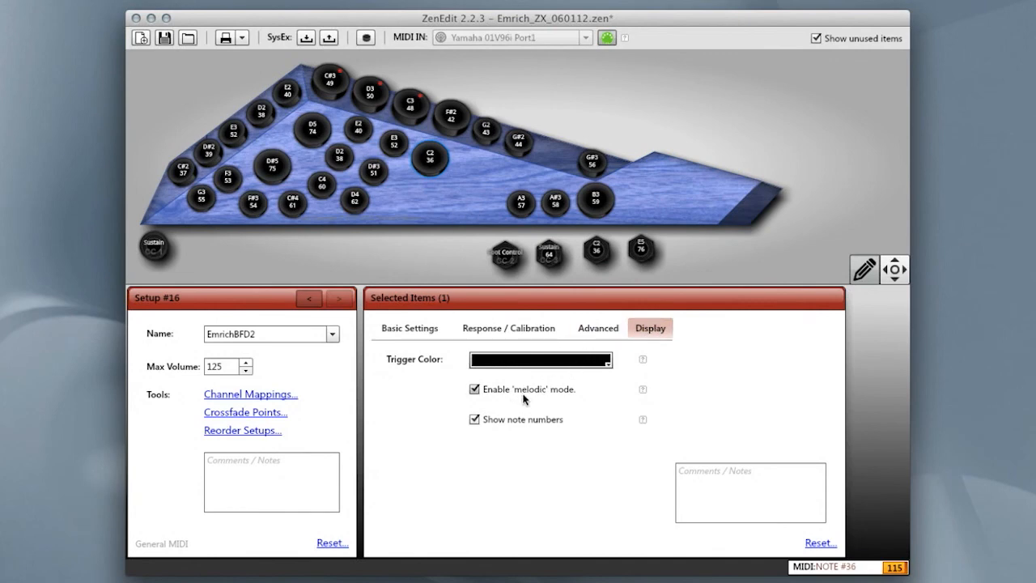
{"action": "mouse_move", "coordinate": [521, 435]}
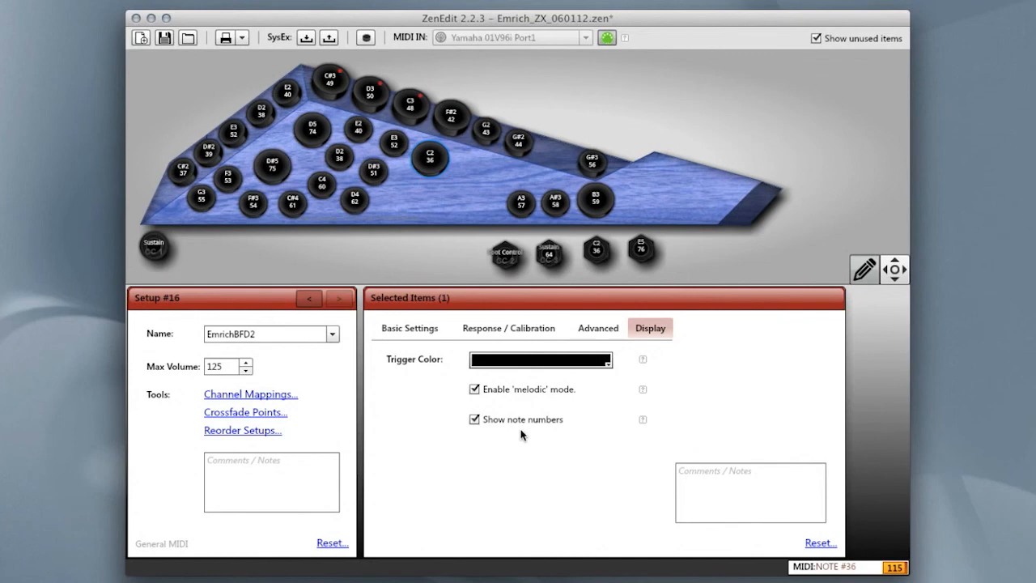
{"action": "mouse_move", "coordinate": [398, 310]}
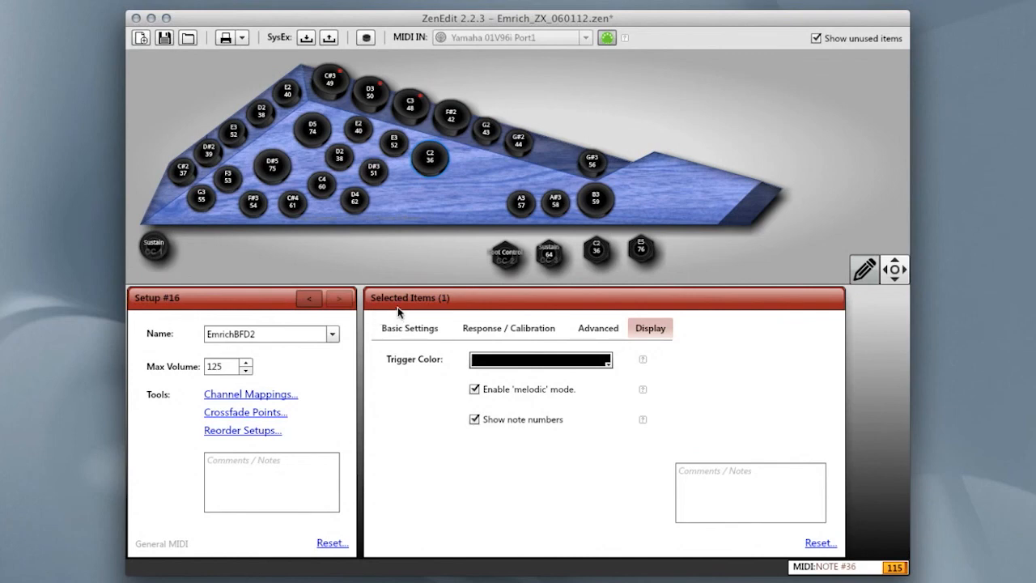
{"action": "left_click", "coordinate": [429, 156]}
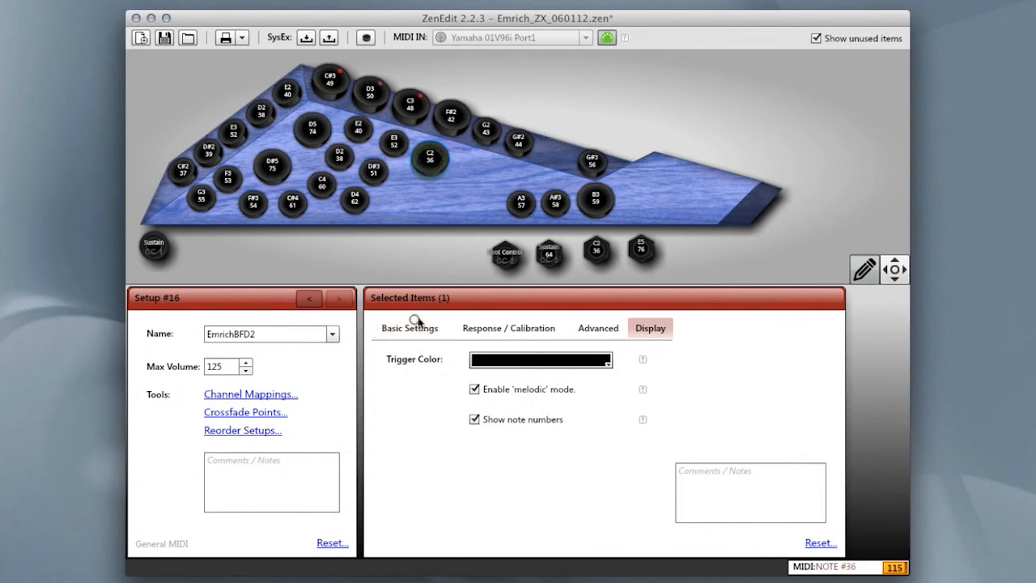
{"action": "left_click", "coordinate": [410, 328]}
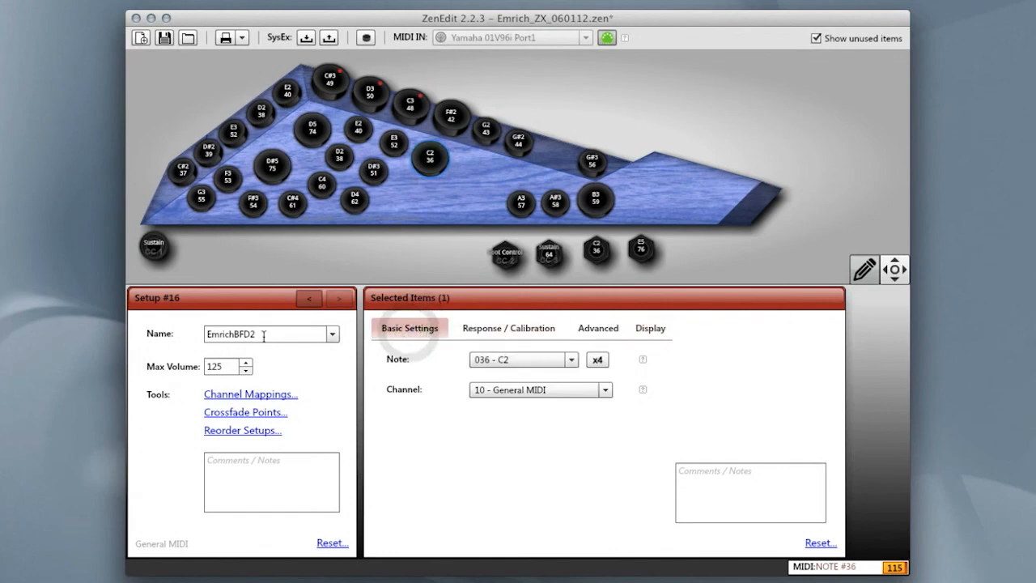